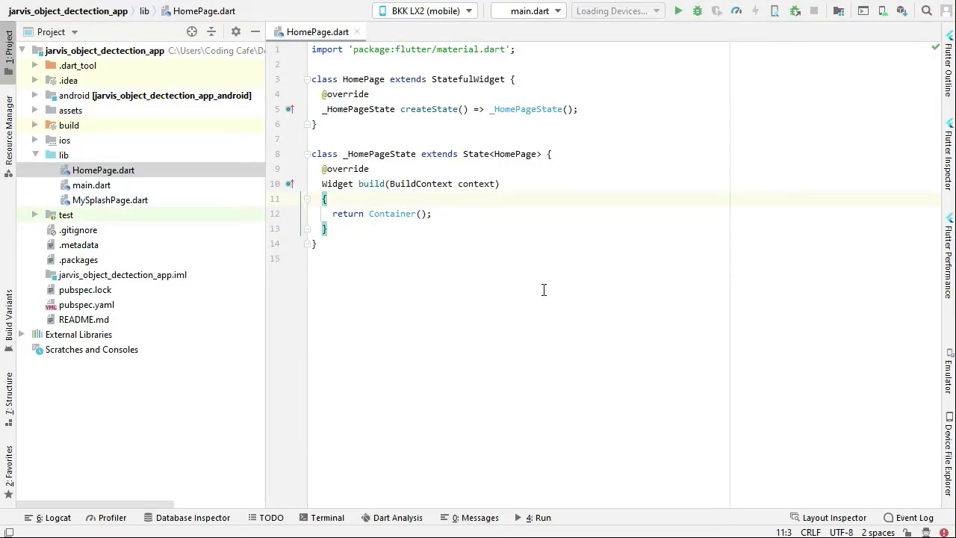
pyautogui.moveTo(584, 203)
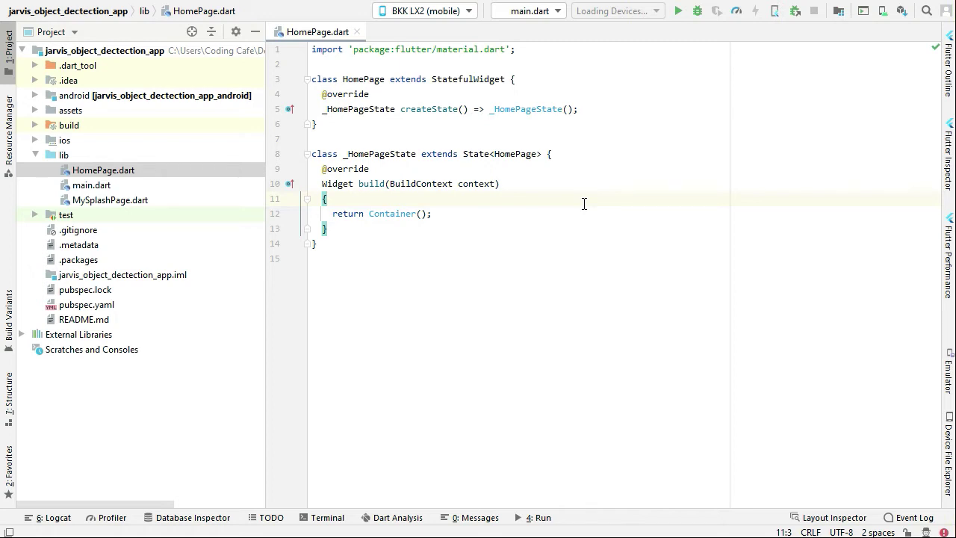
pyautogui.moveTo(436, 248)
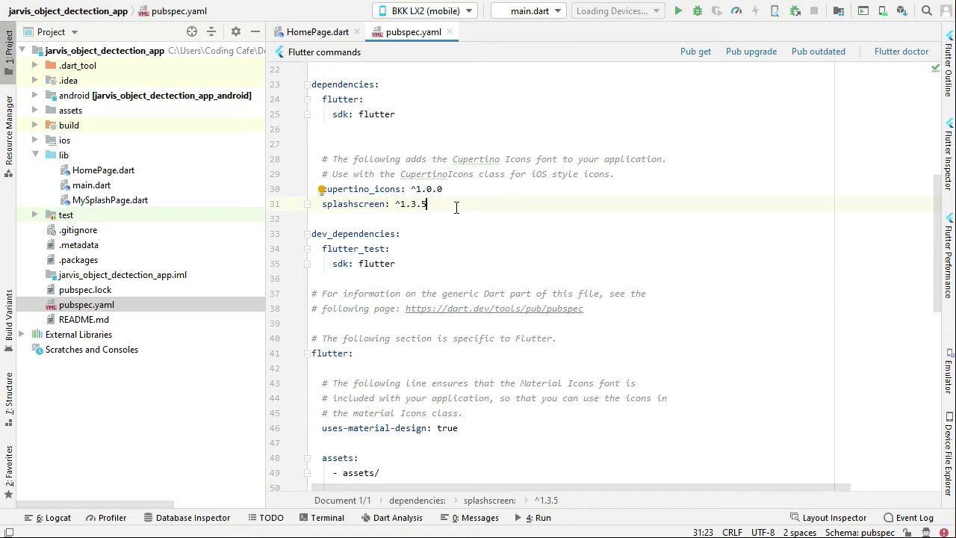
# Step: Add camera: ^0.5.8+5 under dependencies in pubspec.yaml and run Pub get
pyautogui.write('camera: ^1.3.')
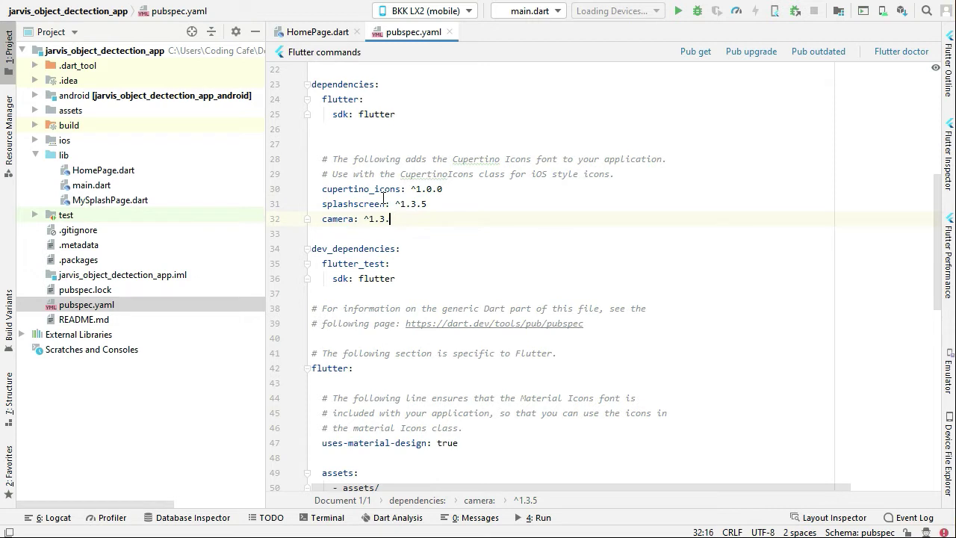
pyautogui.write('0.')
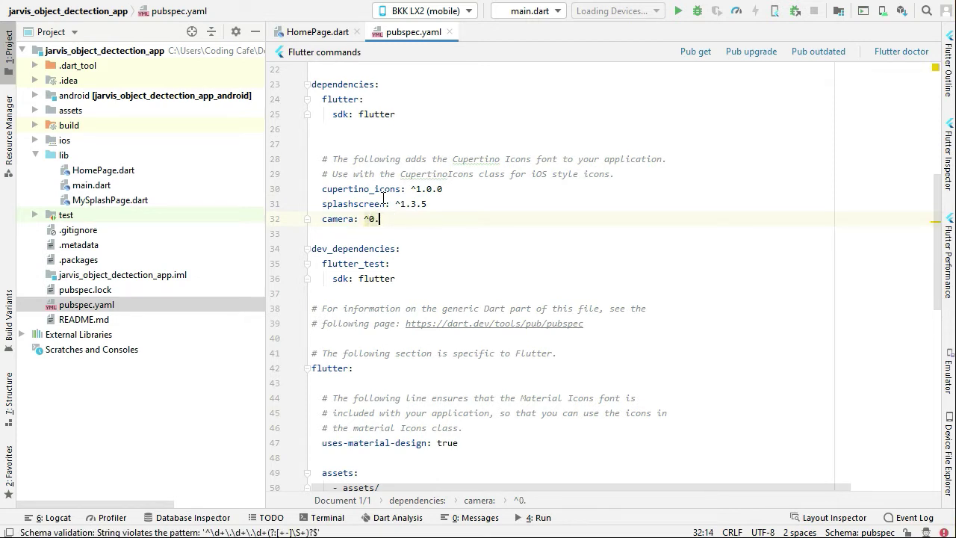
pyautogui.write('5')
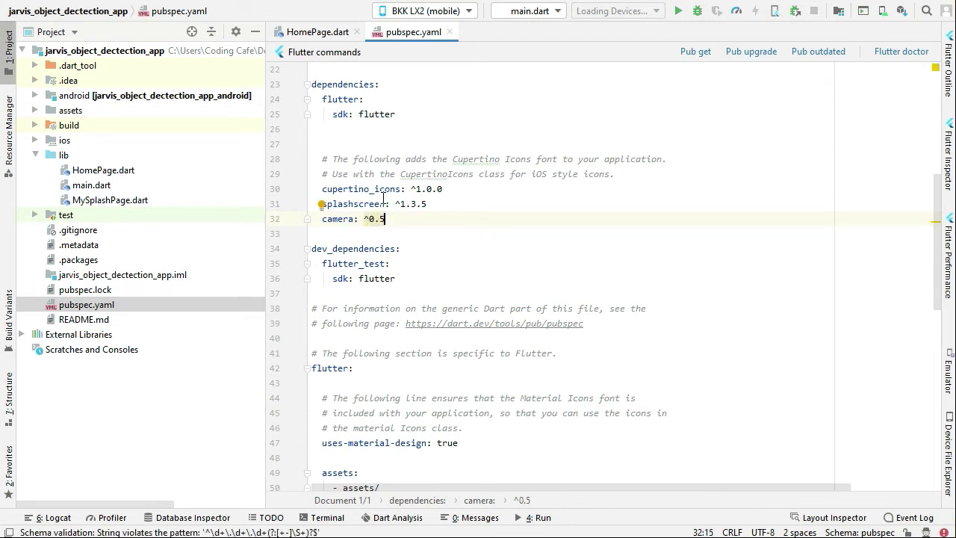
pyautogui.write('.')
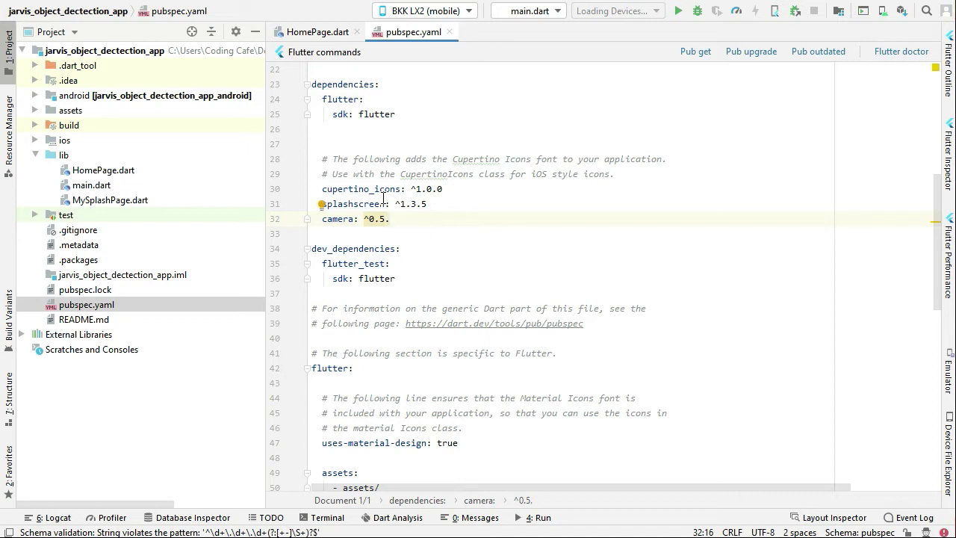
pyautogui.write('8')
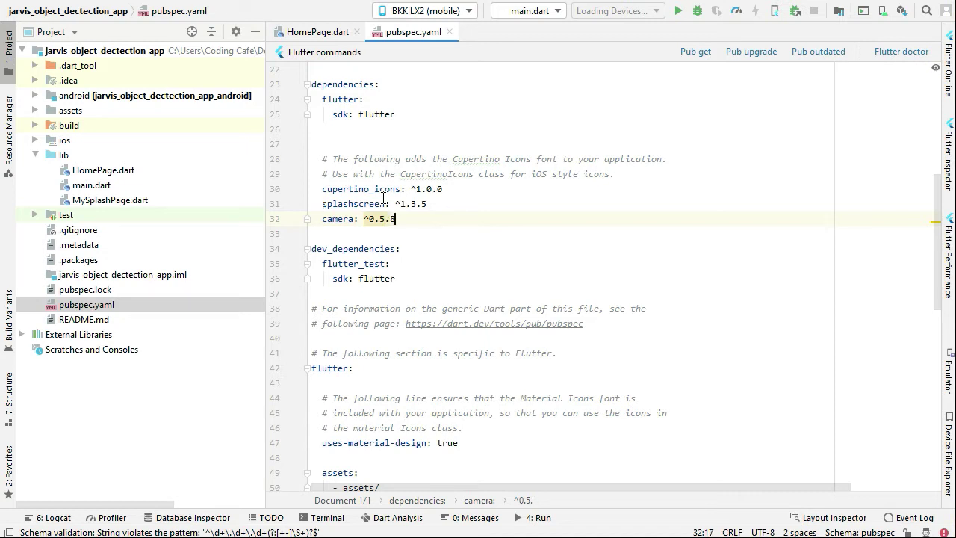
pyautogui.write('+5')
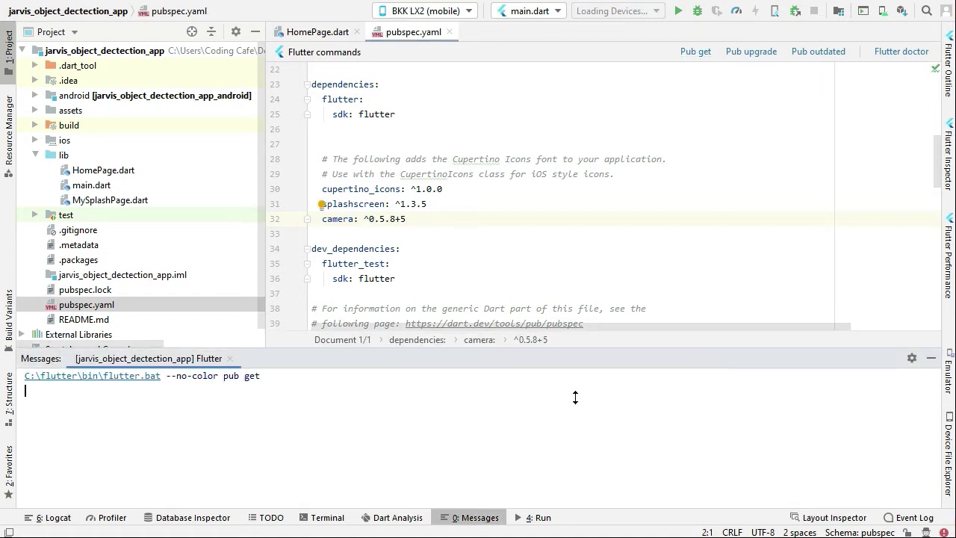
pyautogui.click(695, 51)
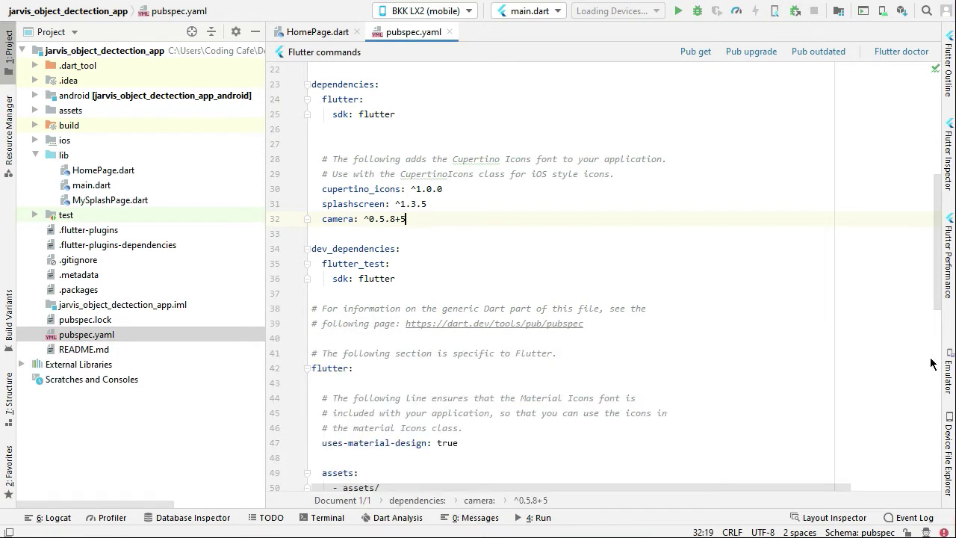
# Step: Back in HomePage.dart, run Get dependencies, hide the output, and select main.dart
pyautogui.click(318, 31)
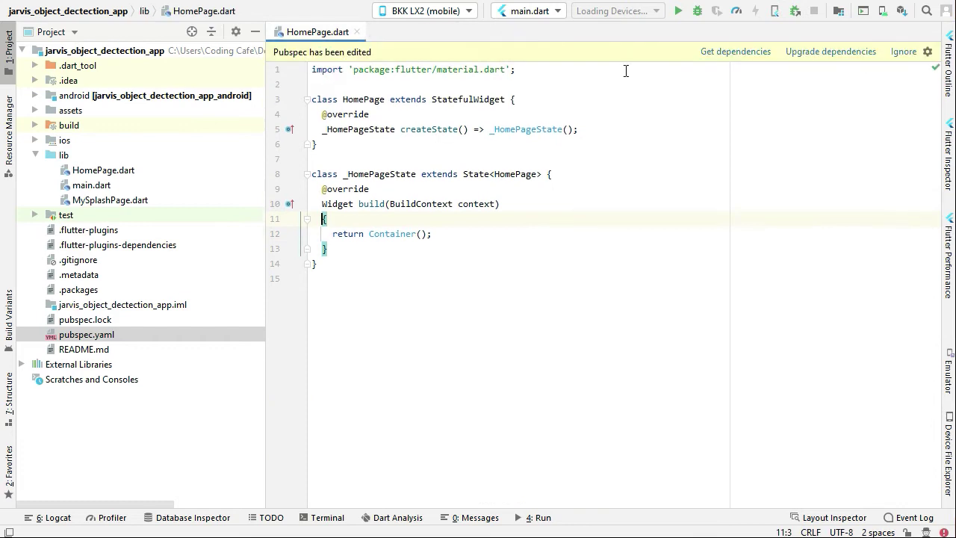
pyautogui.click(735, 51)
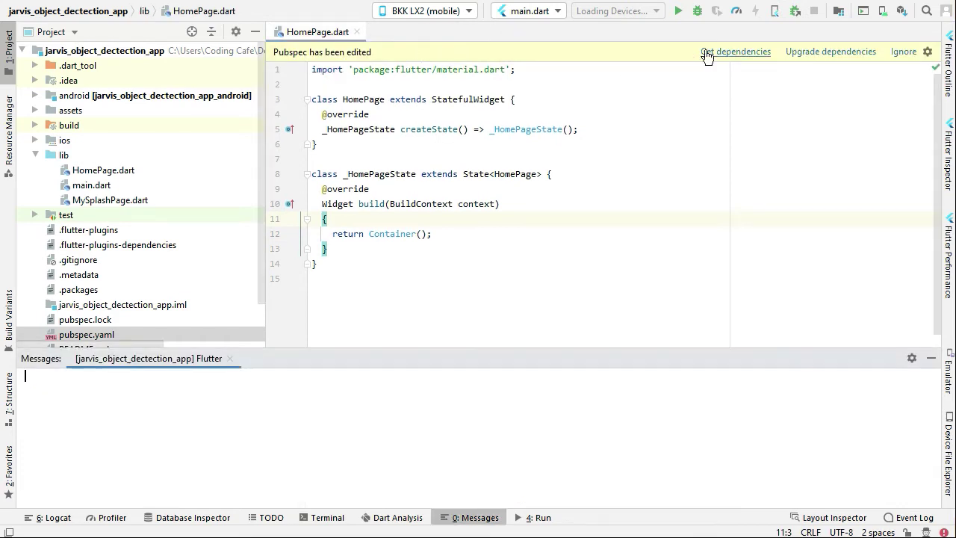
pyautogui.click(735, 51)
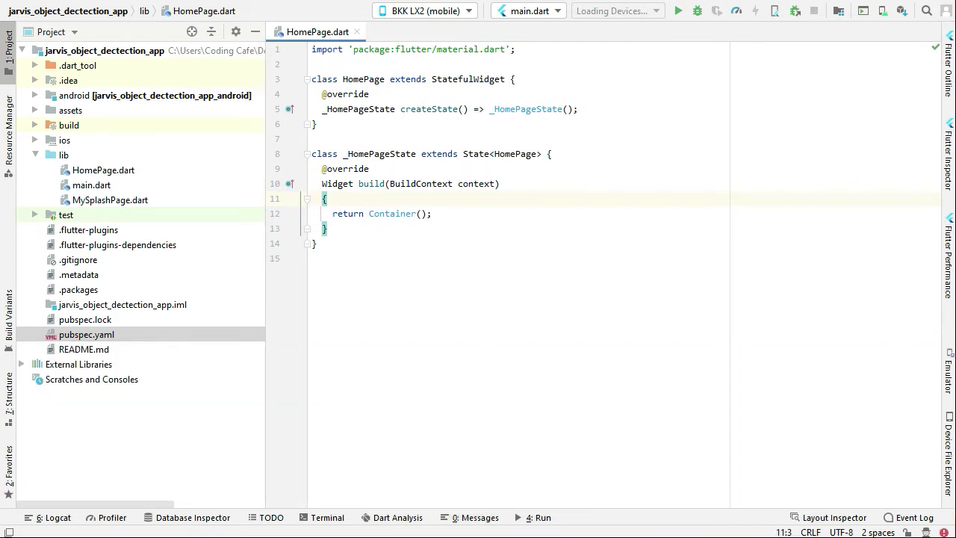
pyautogui.click(93, 185)
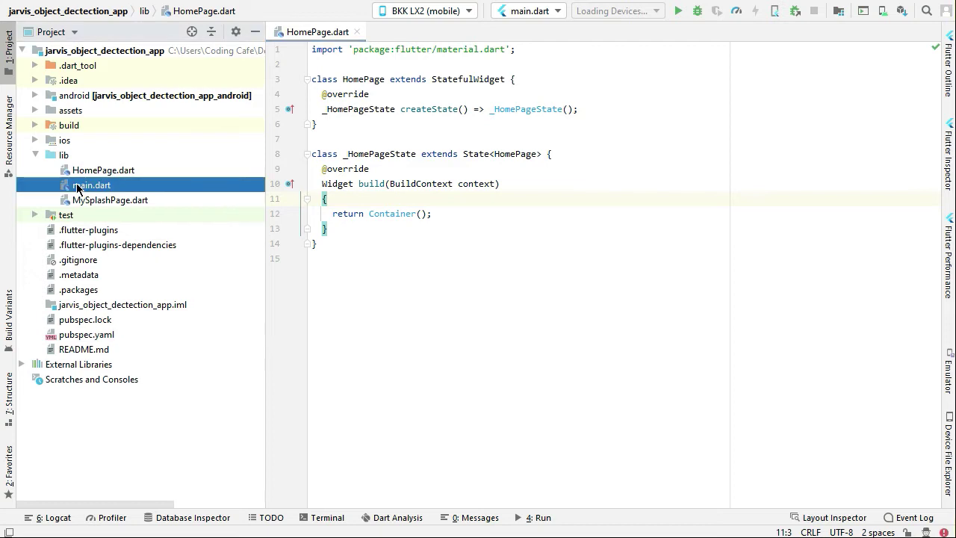
# Step: In main.dart declare top-level List<CameraDescription> cameras; and import package:camera/camera.dart
pyautogui.doubleClick(94, 185)
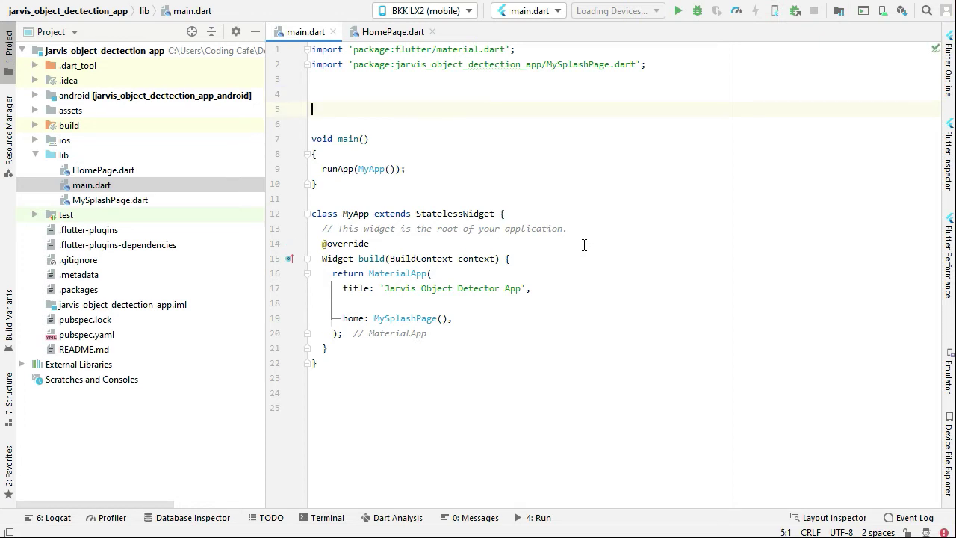
pyautogui.write('List')
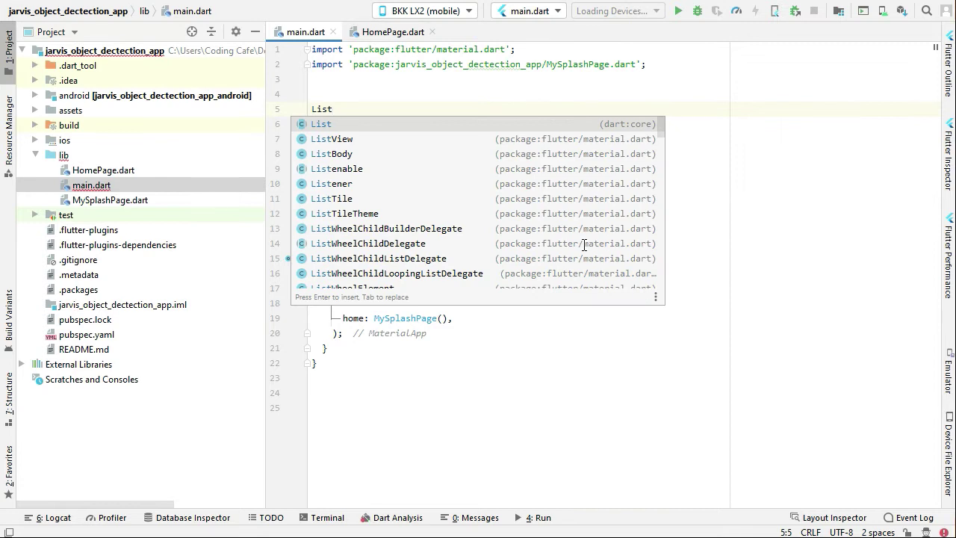
pyautogui.write('<>')
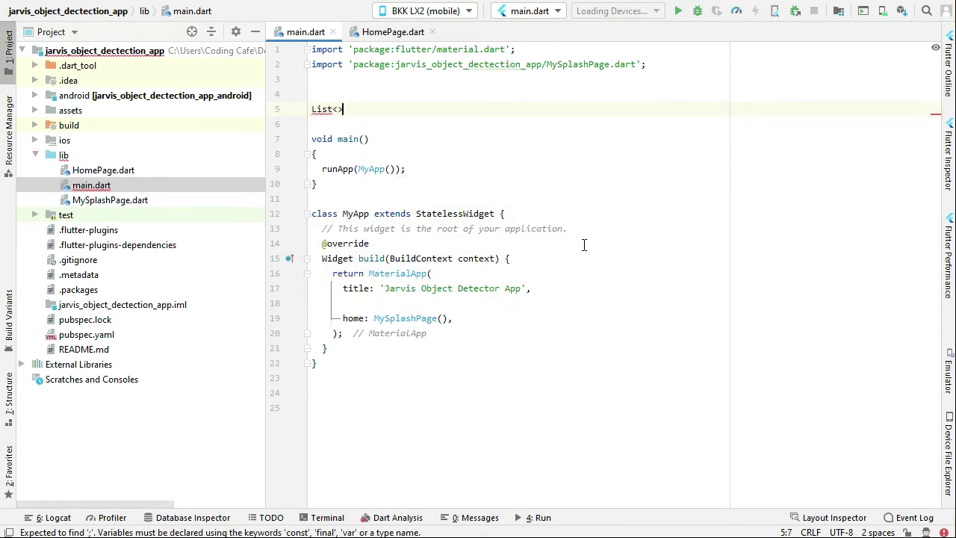
pyautogui.write('Camera')
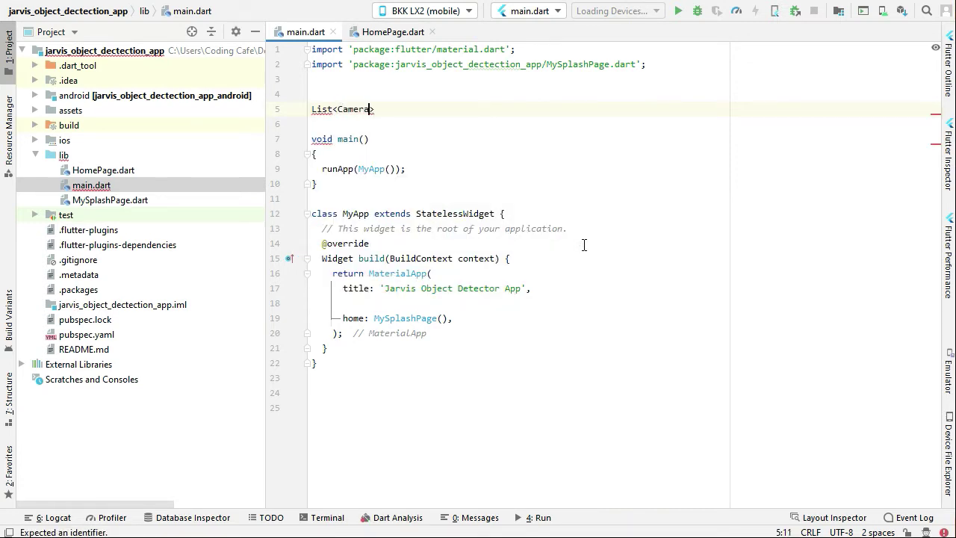
pyautogui.write('Des')
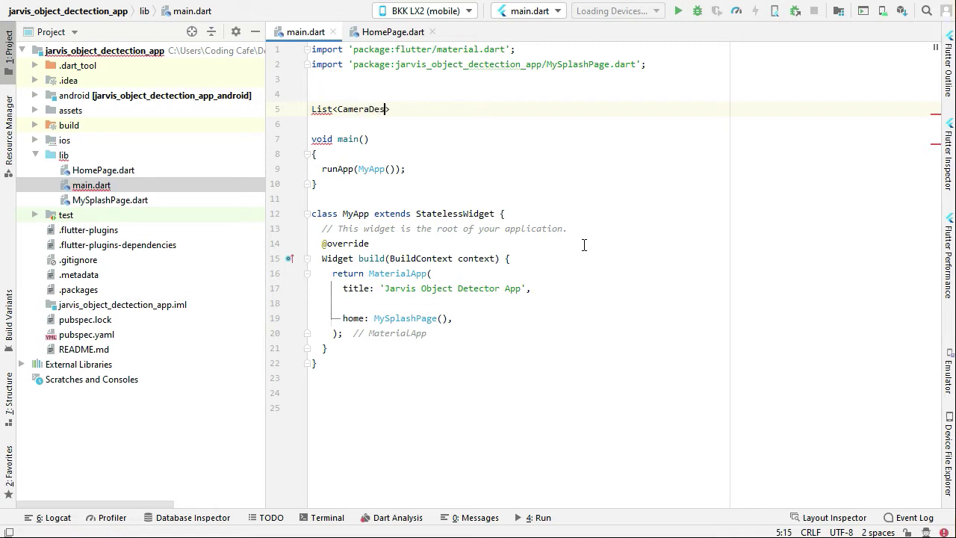
pyautogui.write('cription')
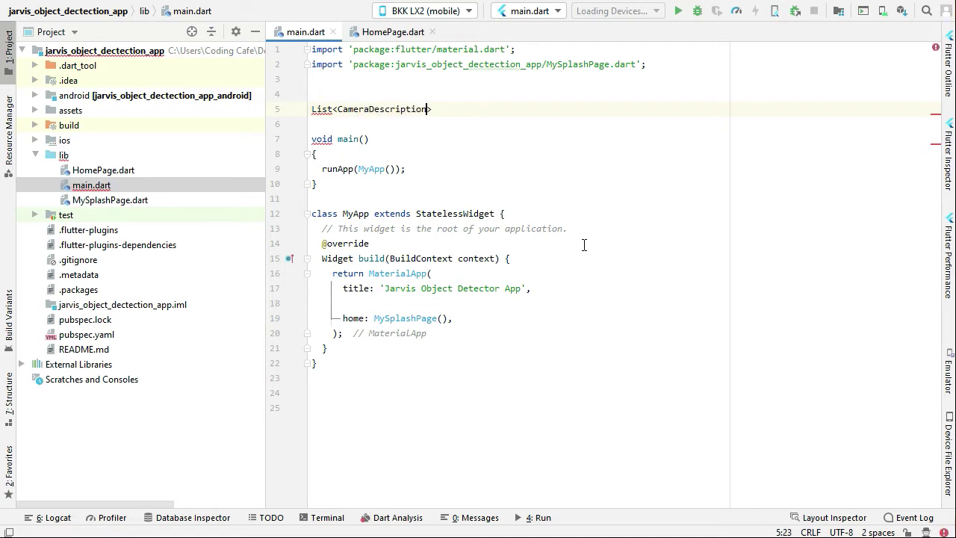
pyautogui.write('camer')
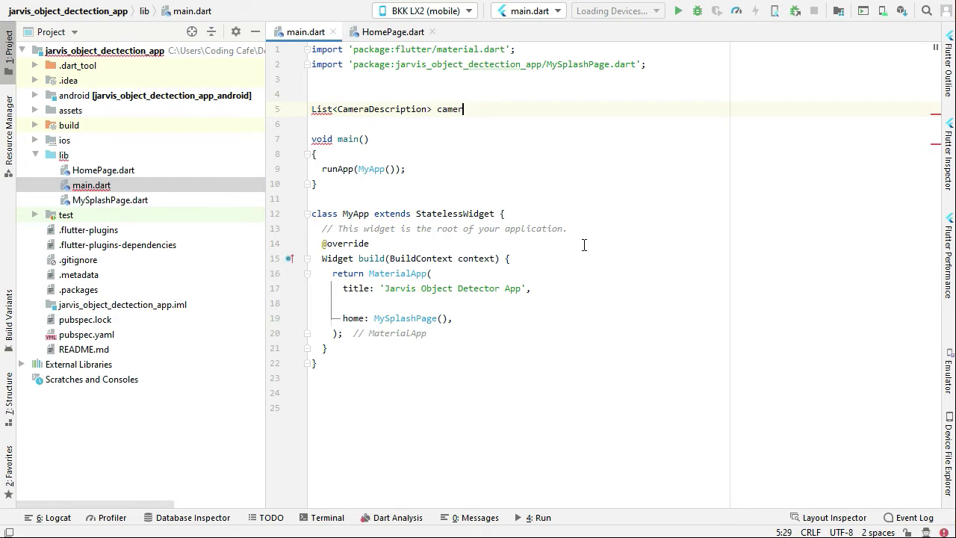
pyautogui.write('as;')
pyautogui.click(620, 79)
pyautogui.write("import '';")
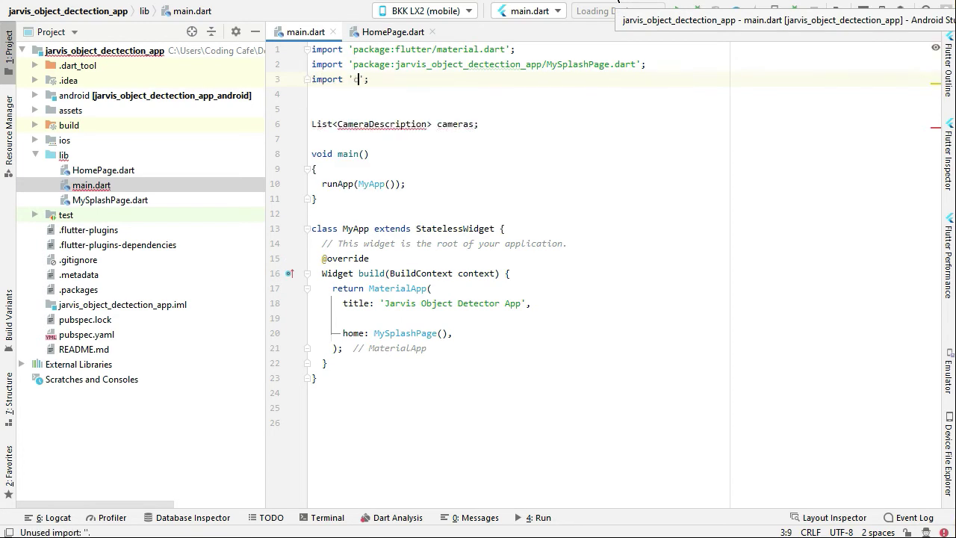
pyautogui.write('camera/camera.dart')
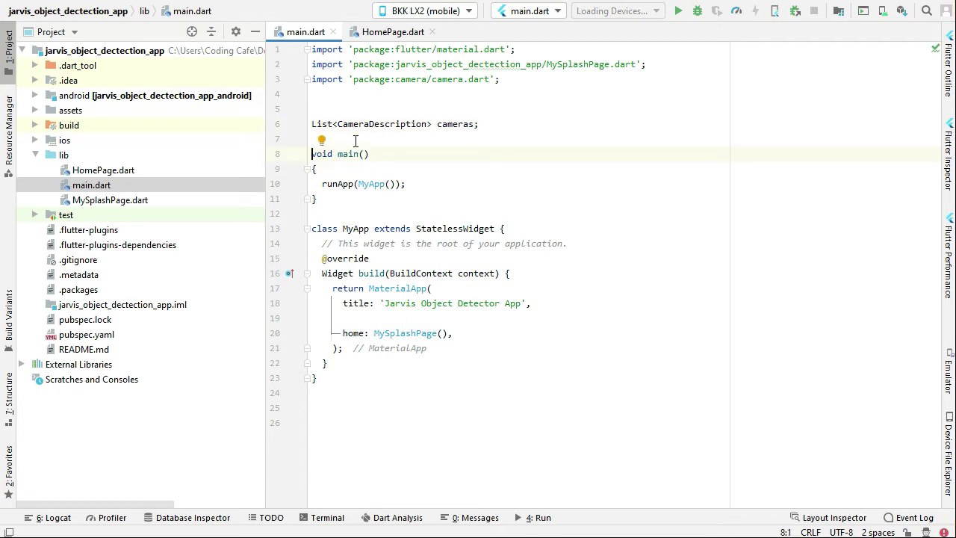
# Step: Make main() a Future async function awaiting cameras = await availableCameras();
pyautogui.write('Future<')
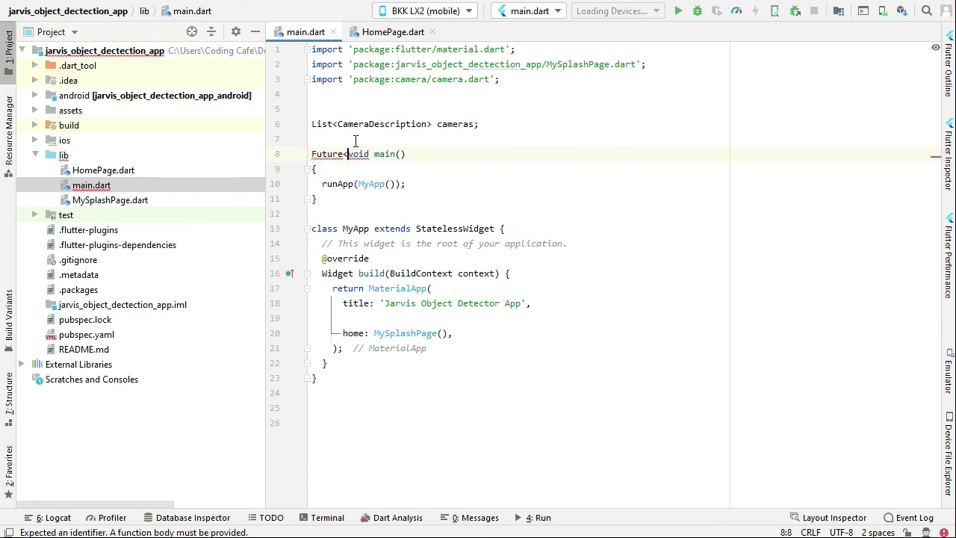
pyautogui.write('>')
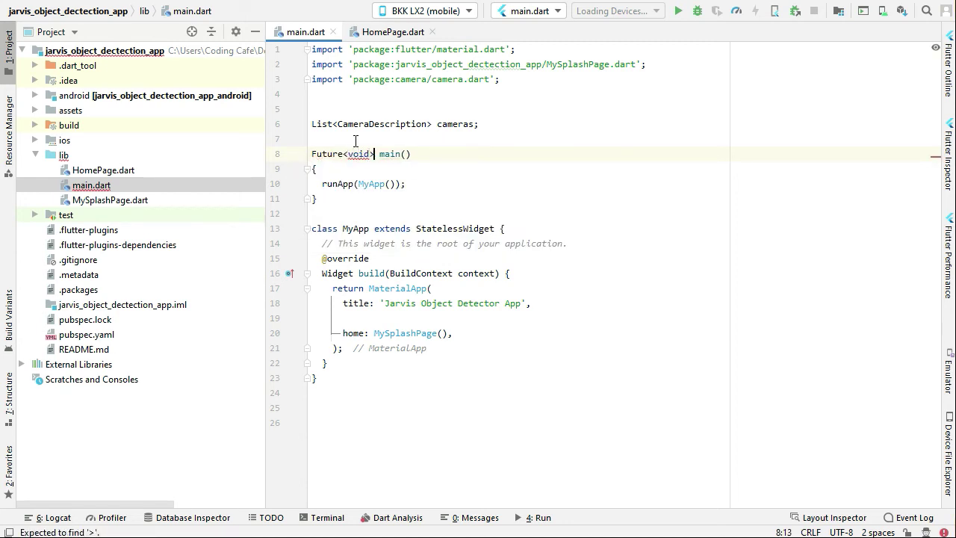
pyautogui.write('a')
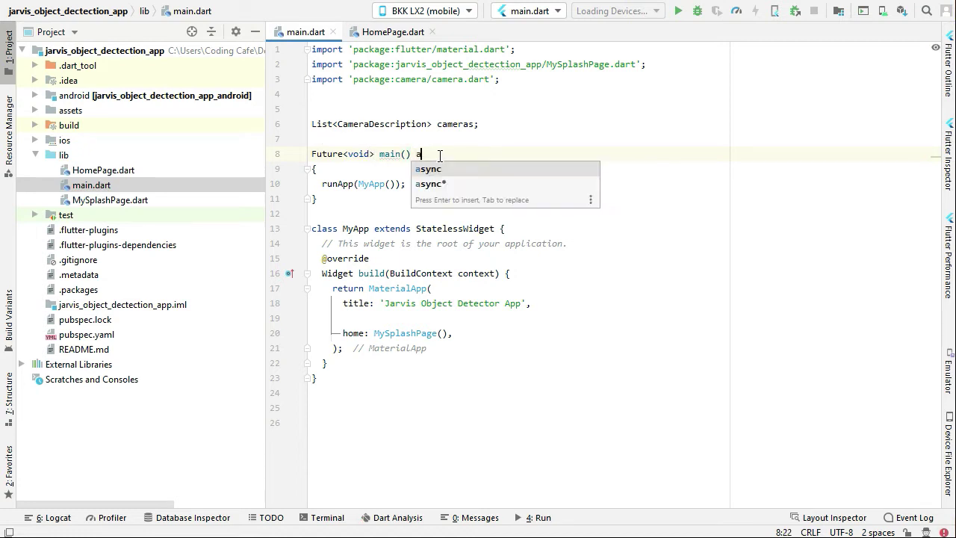
pyautogui.write('sync')
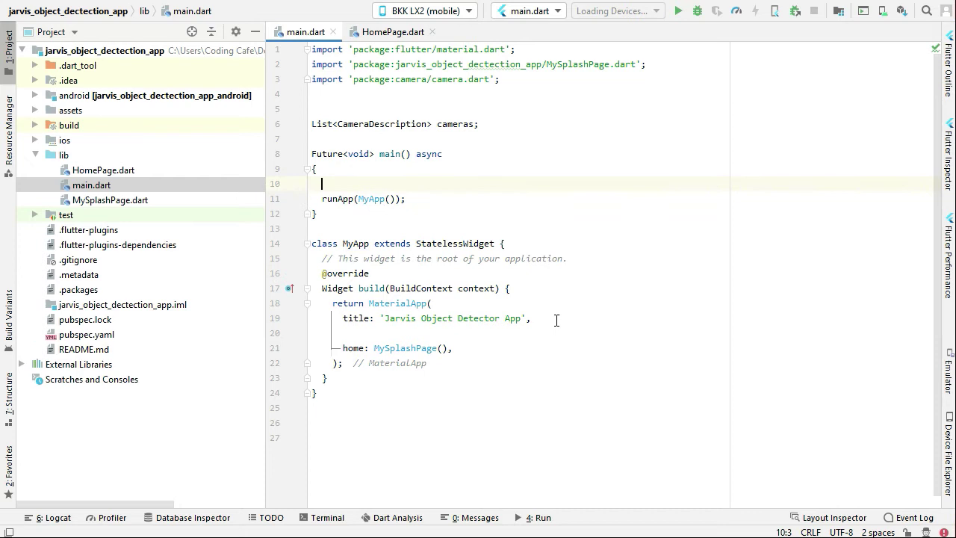
pyautogui.write('cameras')
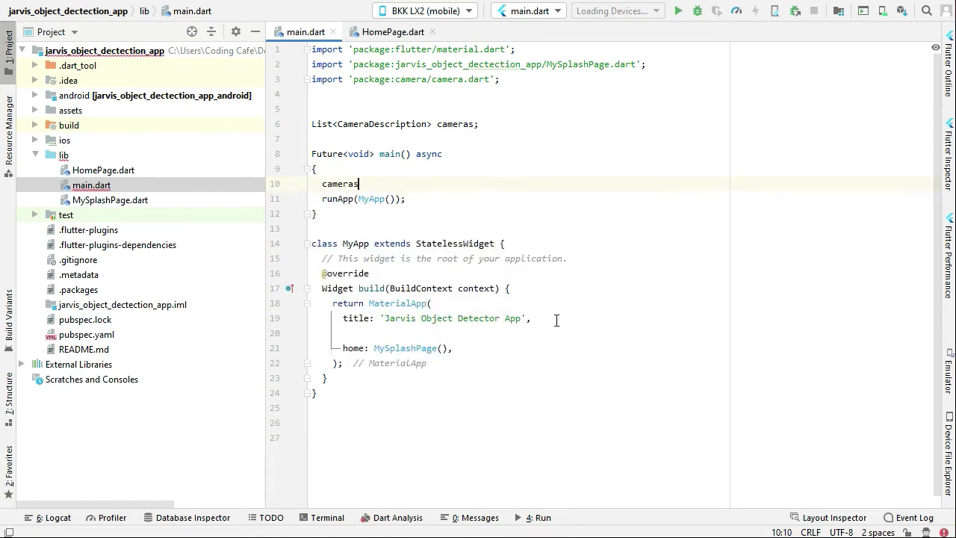
pyautogui.write('= await a')
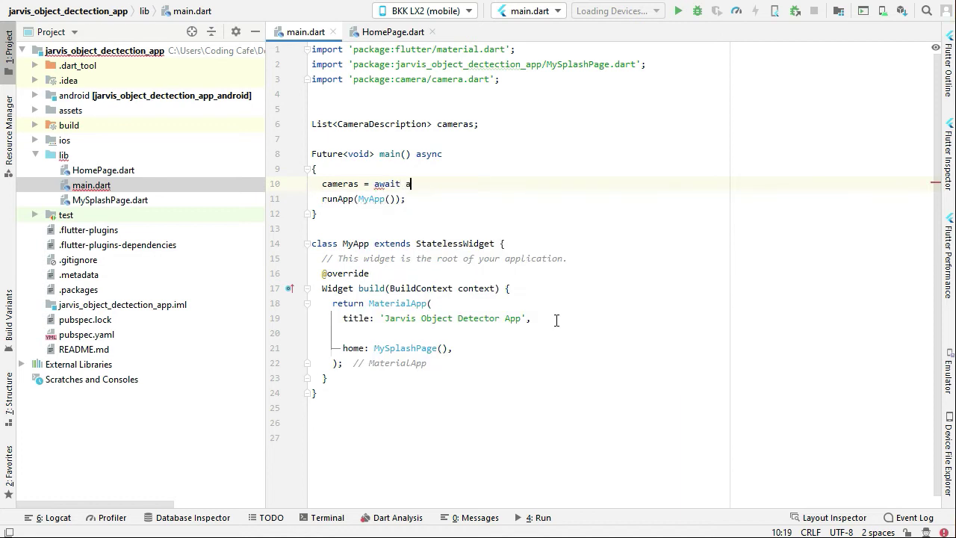
pyautogui.write('vailableCameras();')
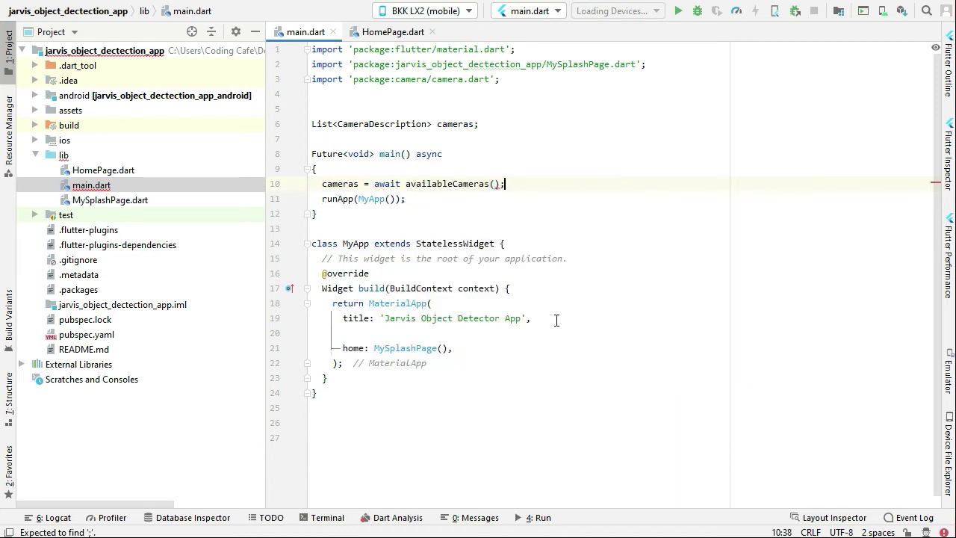
# Step: Add WidgetsFlutterBinding.ensureInitialized(); at the start of main()
pyautogui.write('W')
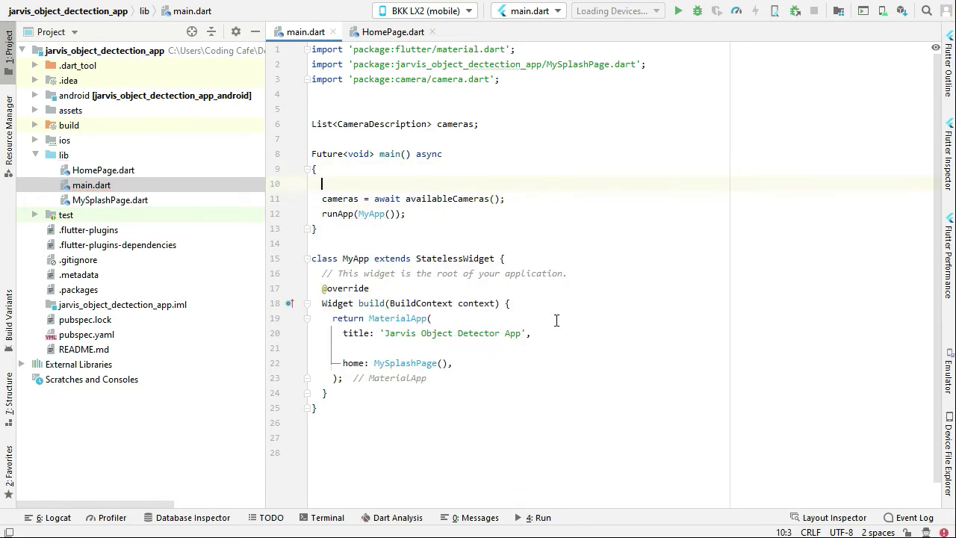
pyautogui.write('Widget')
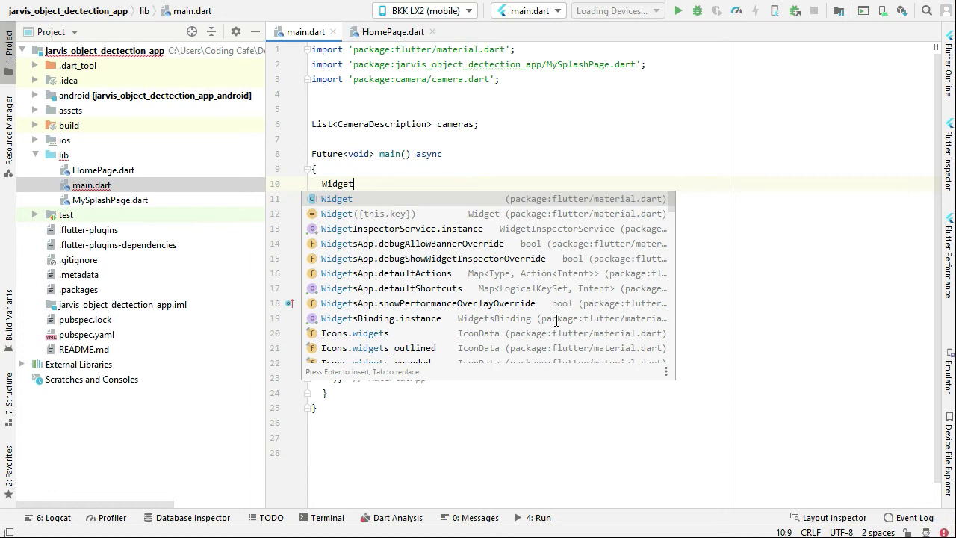
pyautogui.write('sF')
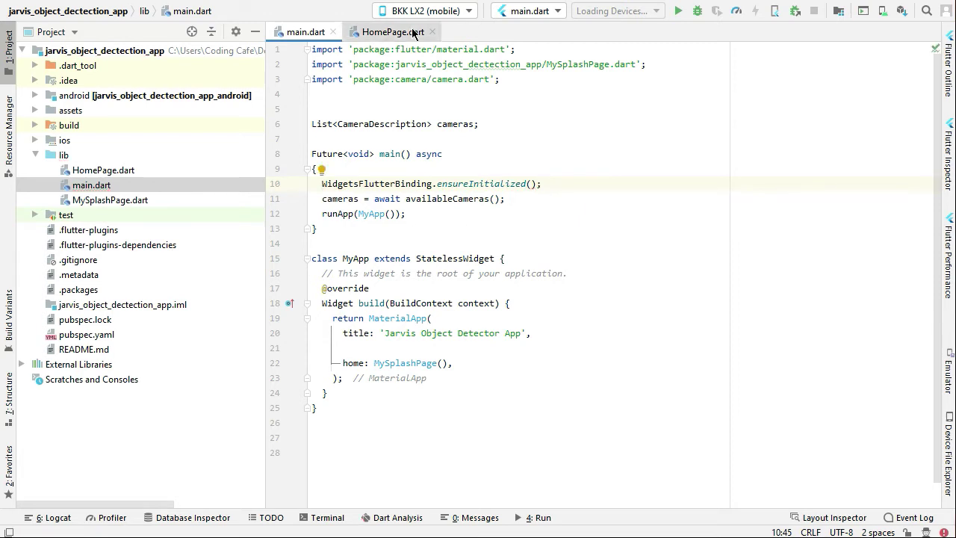
# Step: In _HomePageState declare CameraImage imgCamera and CameraController cameraController fields
pyautogui.click(392, 32)
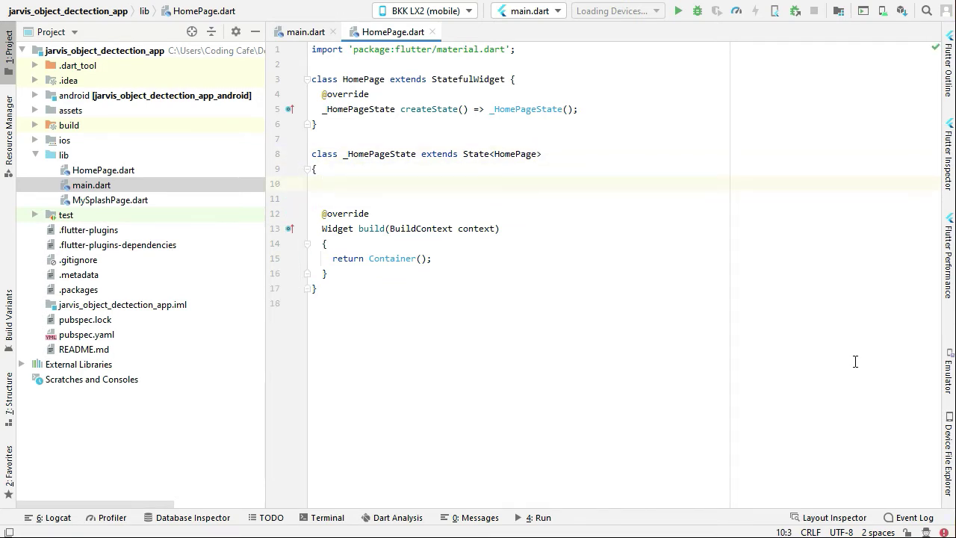
pyautogui.write('Camera')
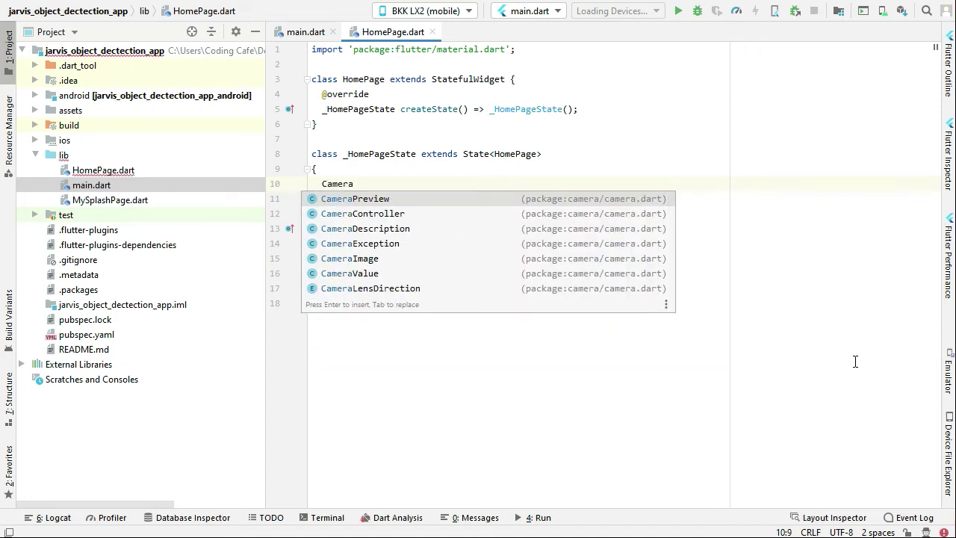
pyautogui.write('1')
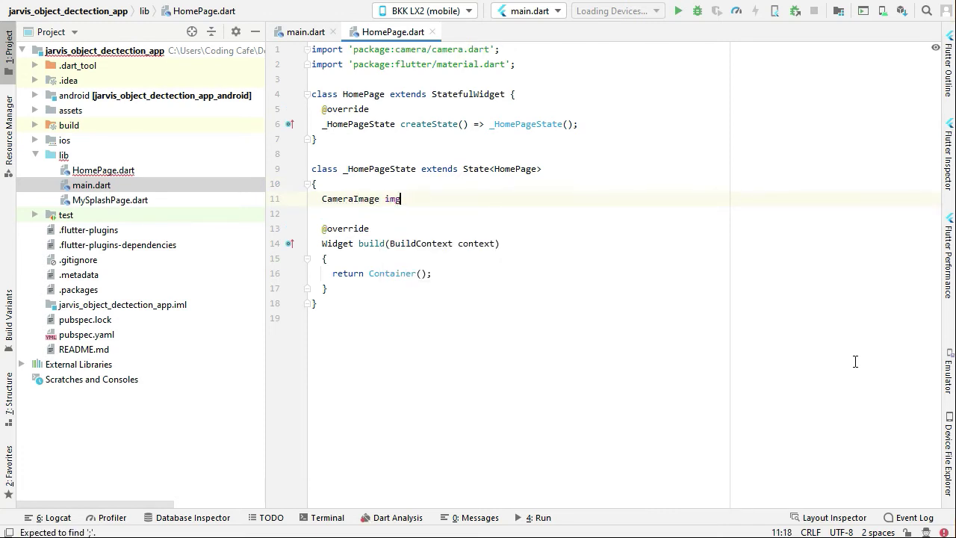
pyautogui.write('Camera;')
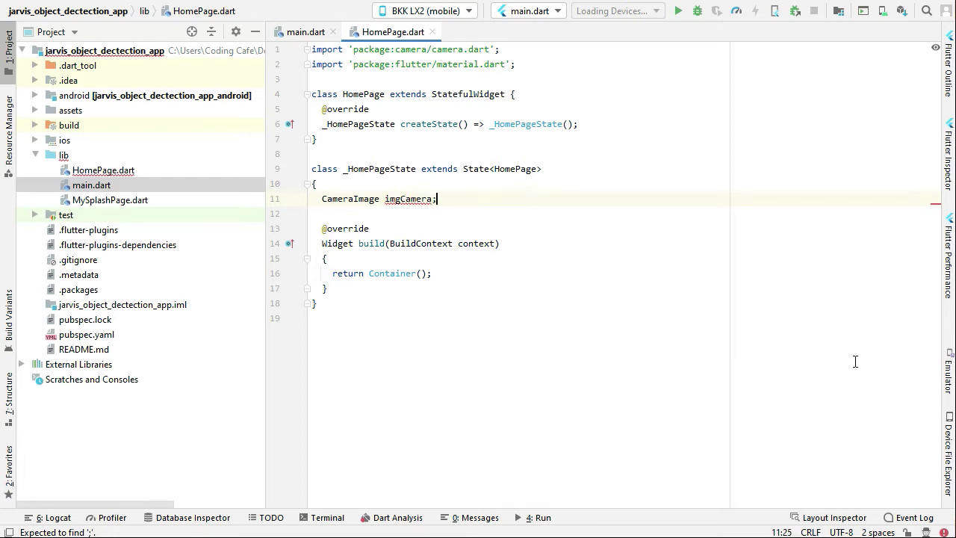
pyautogui.write('CameraController c')
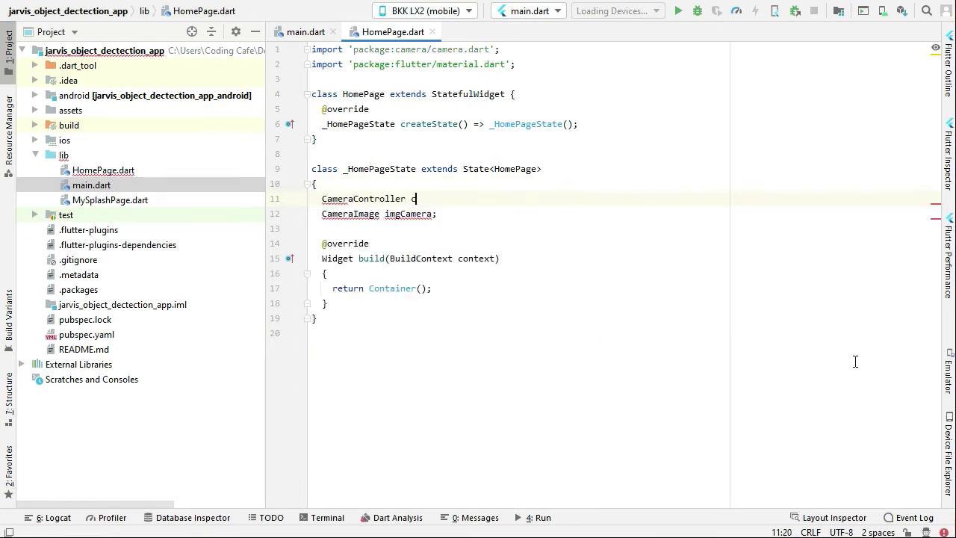
pyautogui.write('ameraController;')
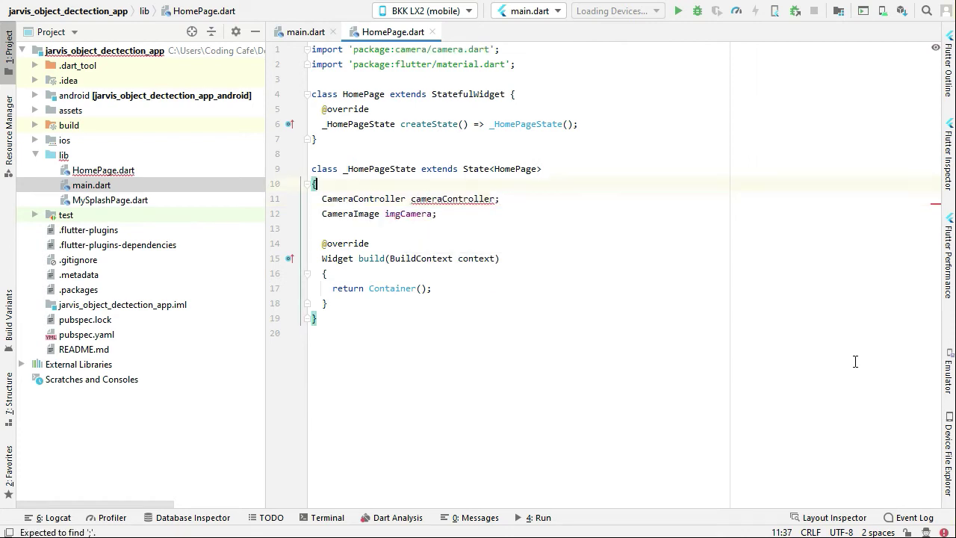
# Step: Declare bool isWorking = false; and String result = ""; in _HomePageState
pyautogui.write('bool isWorking = fa')
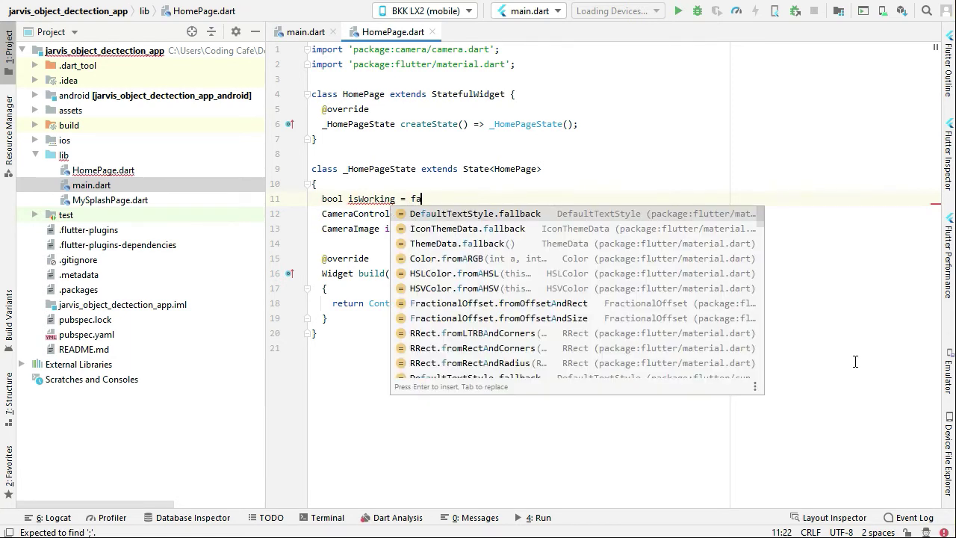
pyautogui.write('lse;')
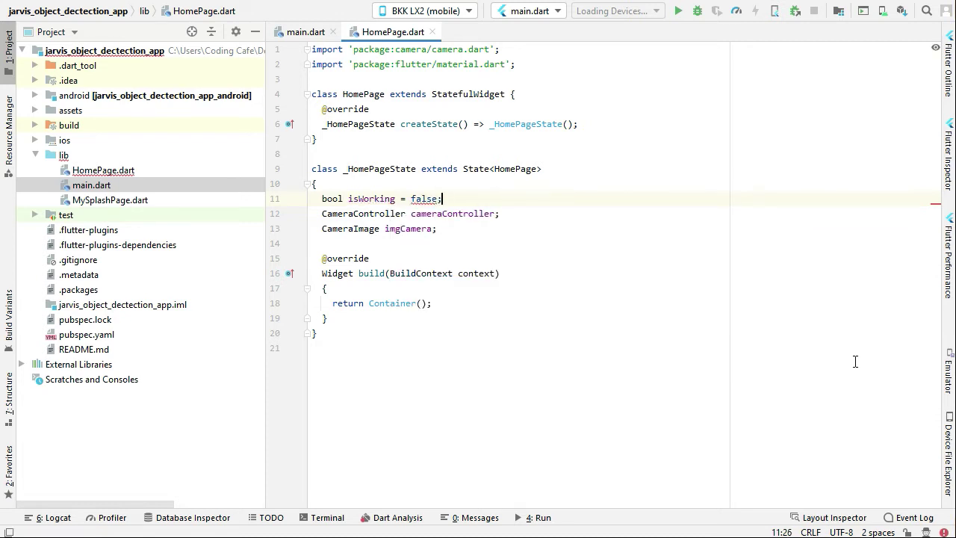
pyautogui.write('String')
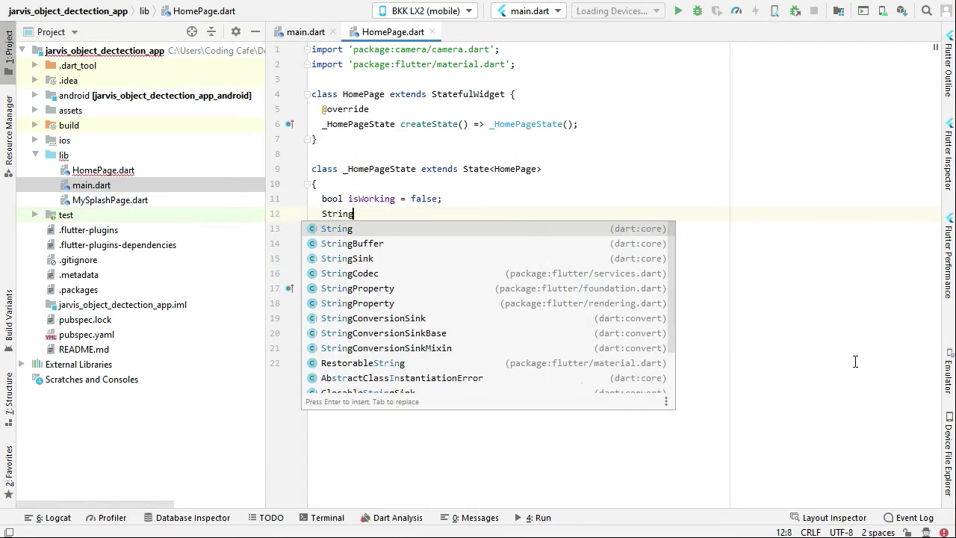
pyautogui.write('r')
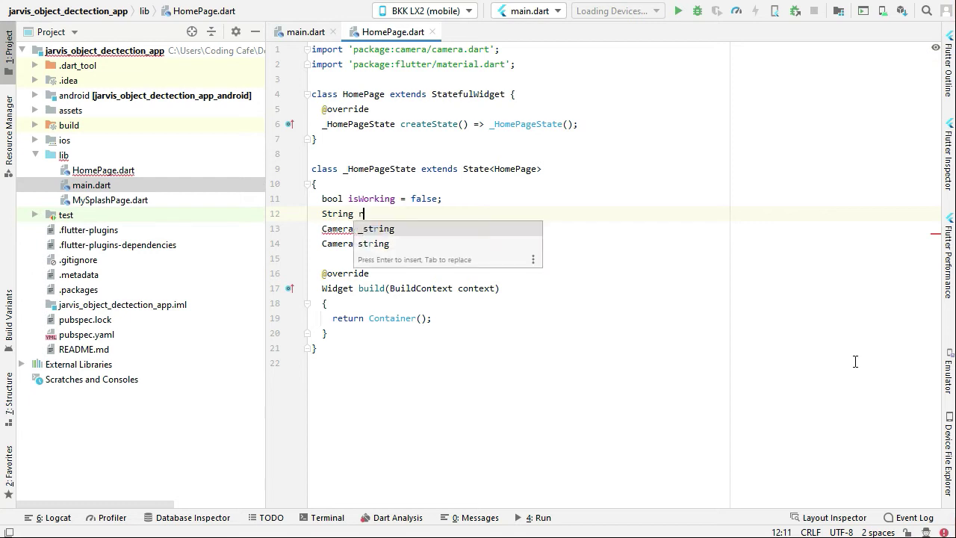
pyautogui.write('esult')
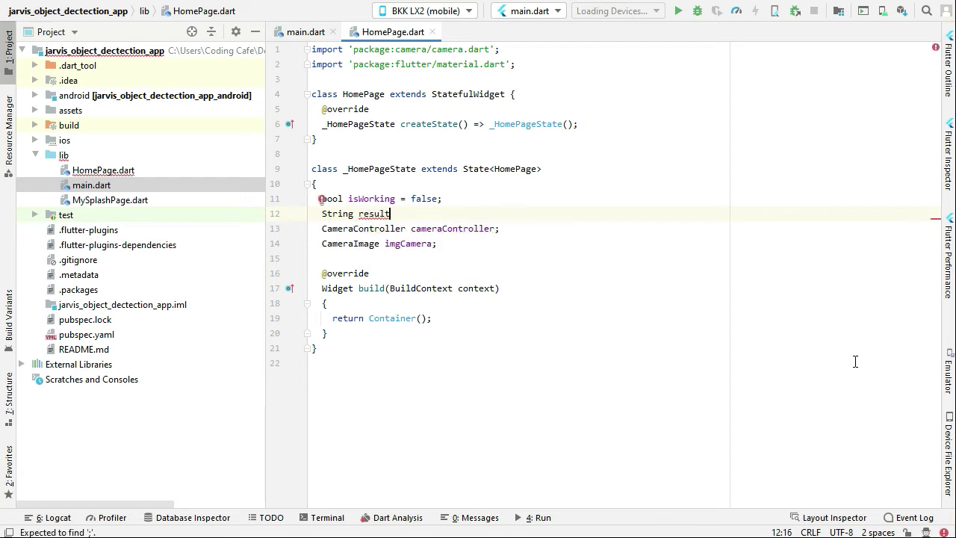
pyautogui.write('=""')
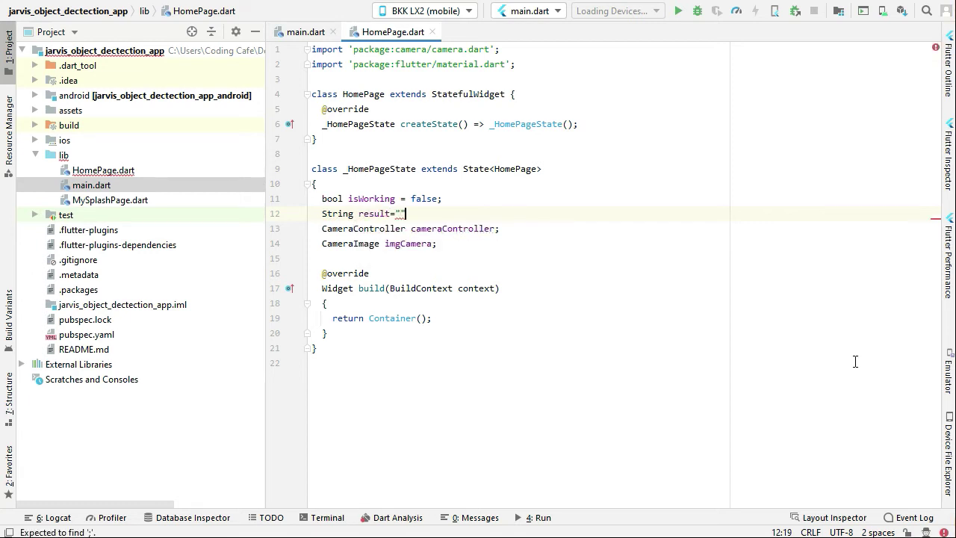
pyautogui.write(';')
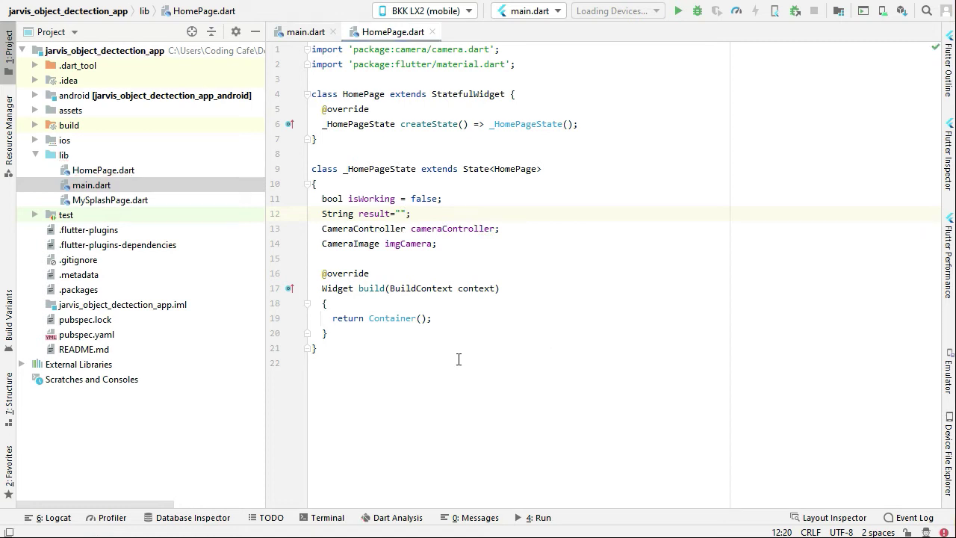
pyautogui.moveTo(570, 304)
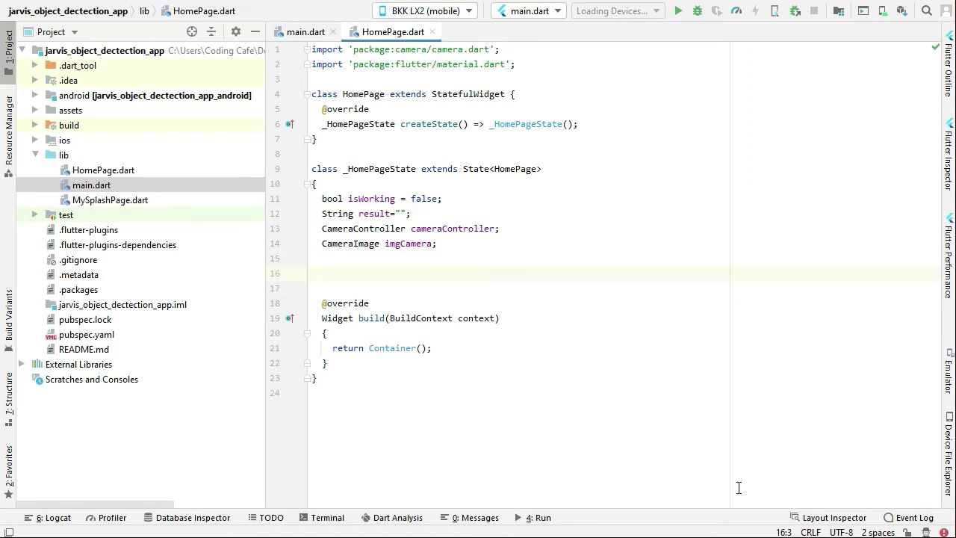
# Step: Write initCamera() assigning cameraController = CameraController(cameras[0], ResolutionPreset.medium);
pyautogui.write('init')
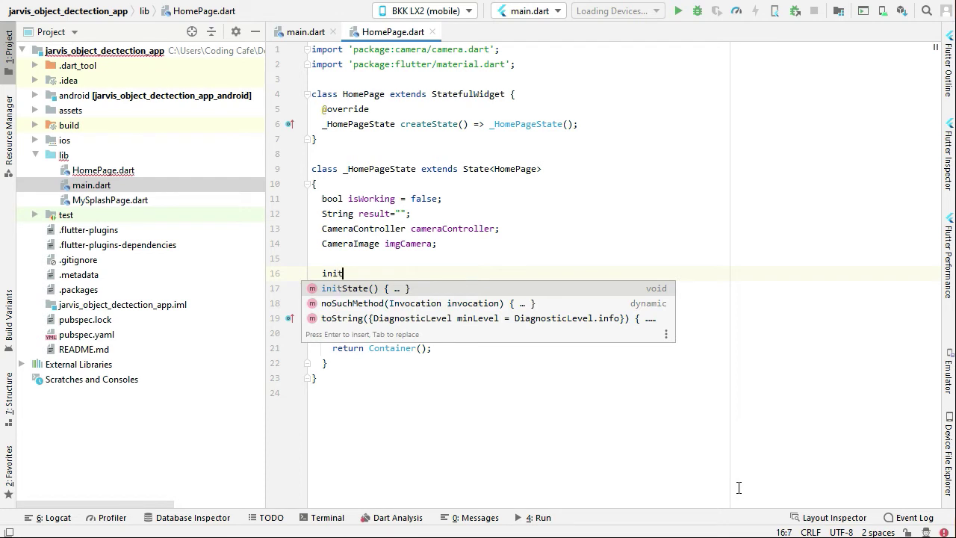
pyautogui.write('Camera')
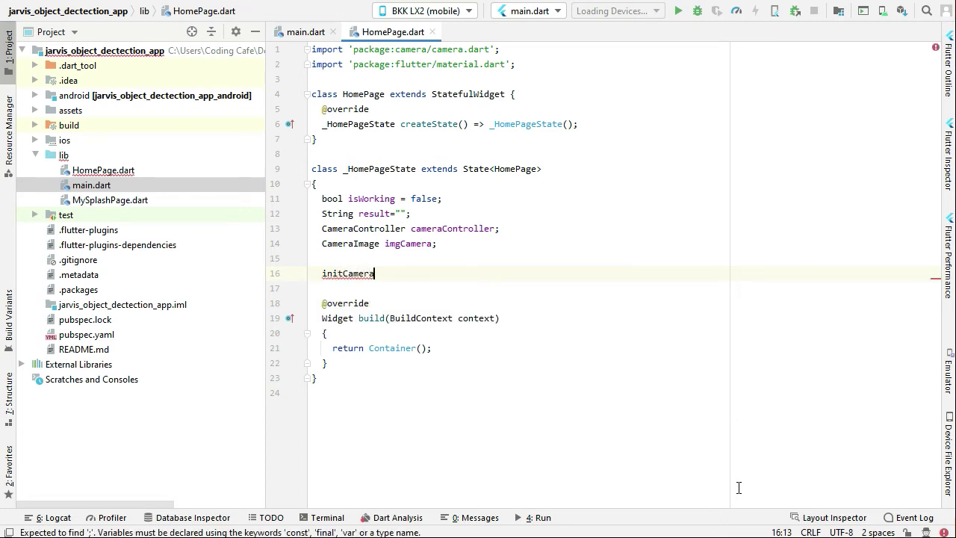
pyautogui.write('()')
pyautogui.write('c')
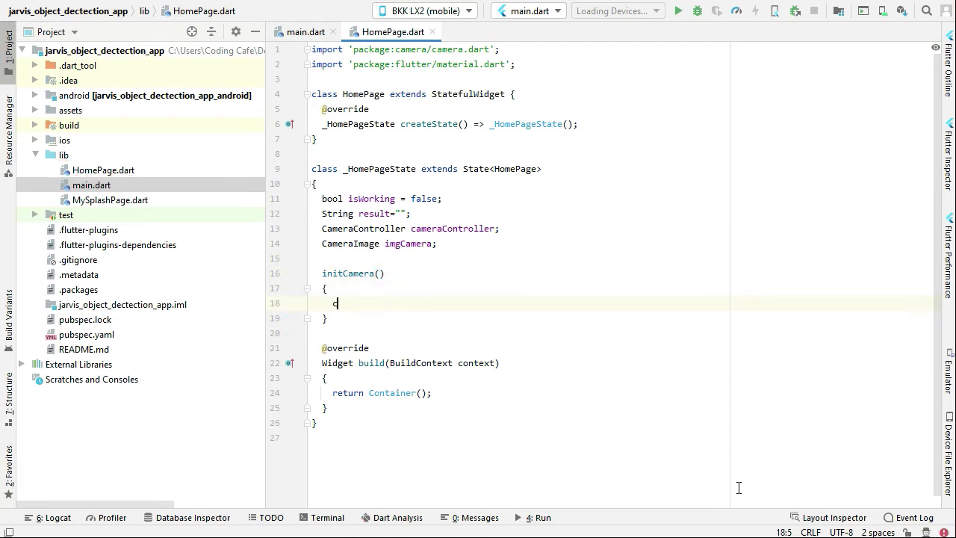
pyautogui.write('ameraController')
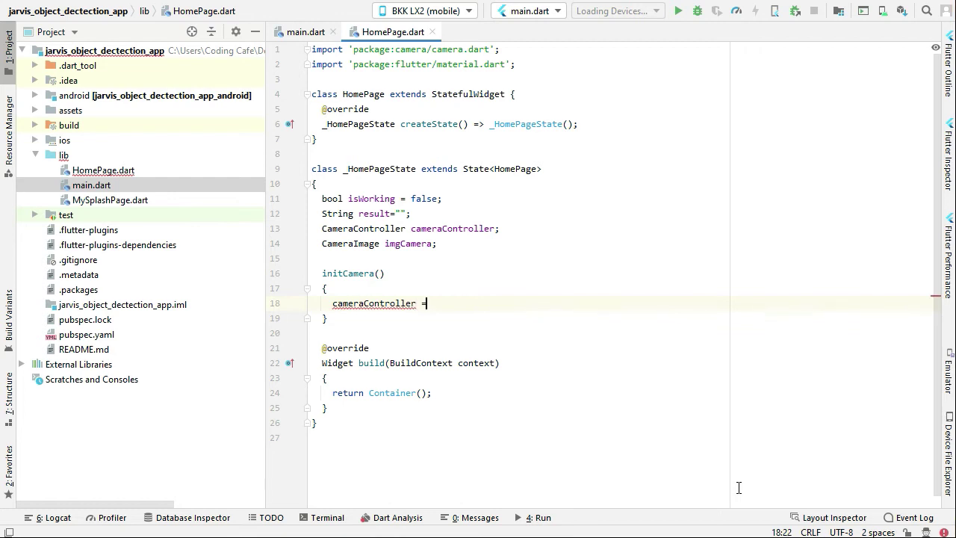
pyautogui.write('= Camera')
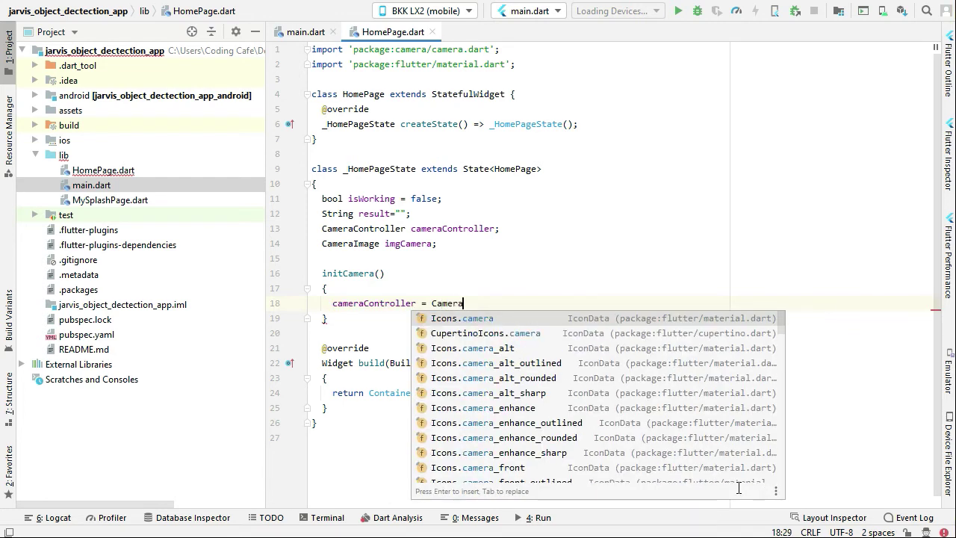
pyautogui.write('C')
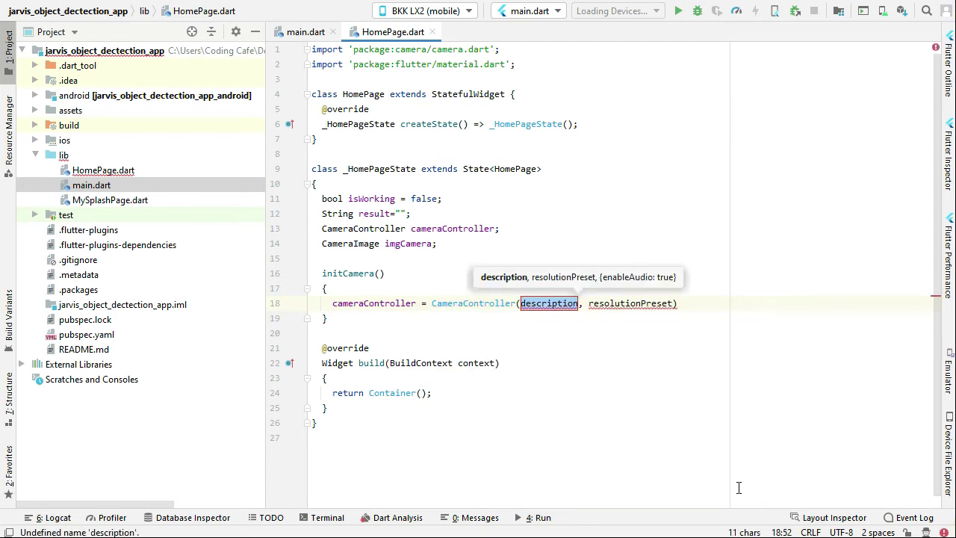
pyautogui.write('cameras[0')
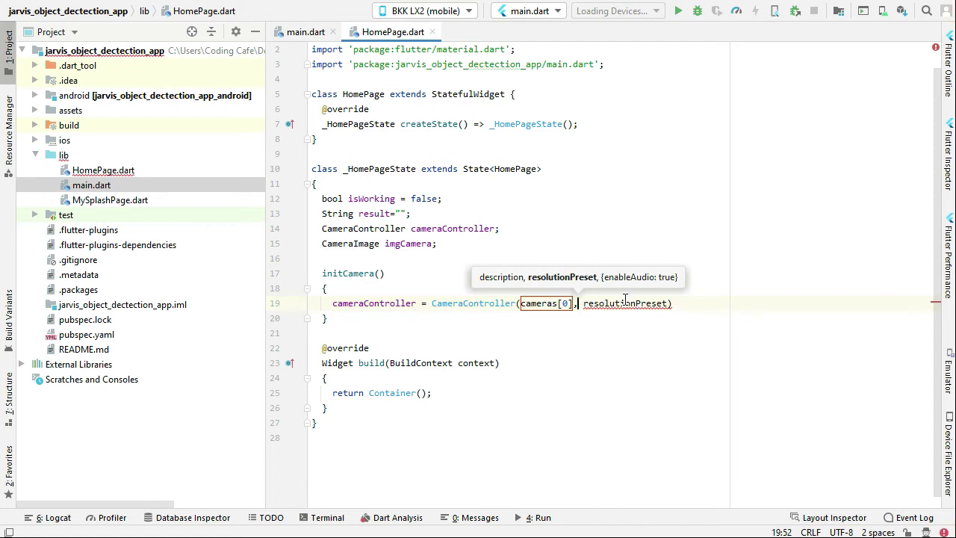
pyautogui.write('Res')
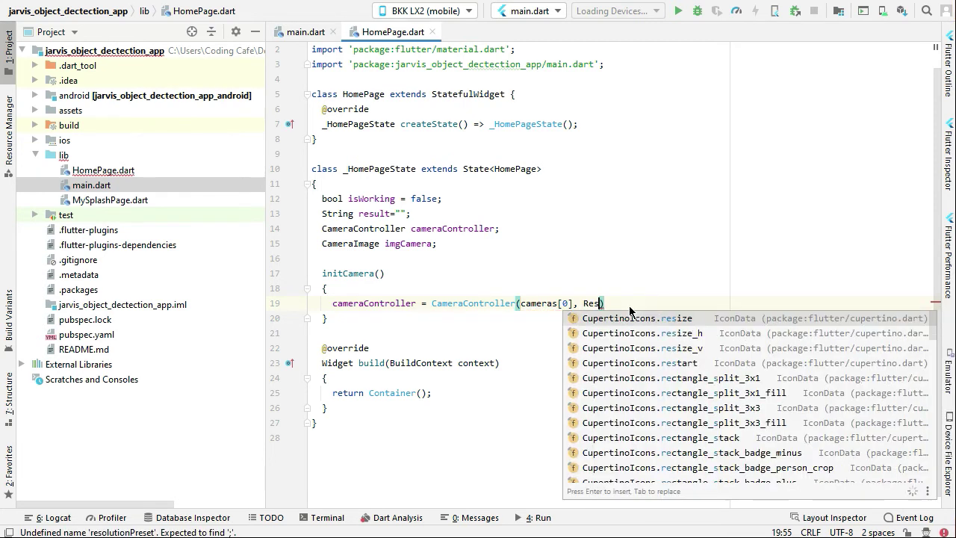
pyautogui.write('olut')
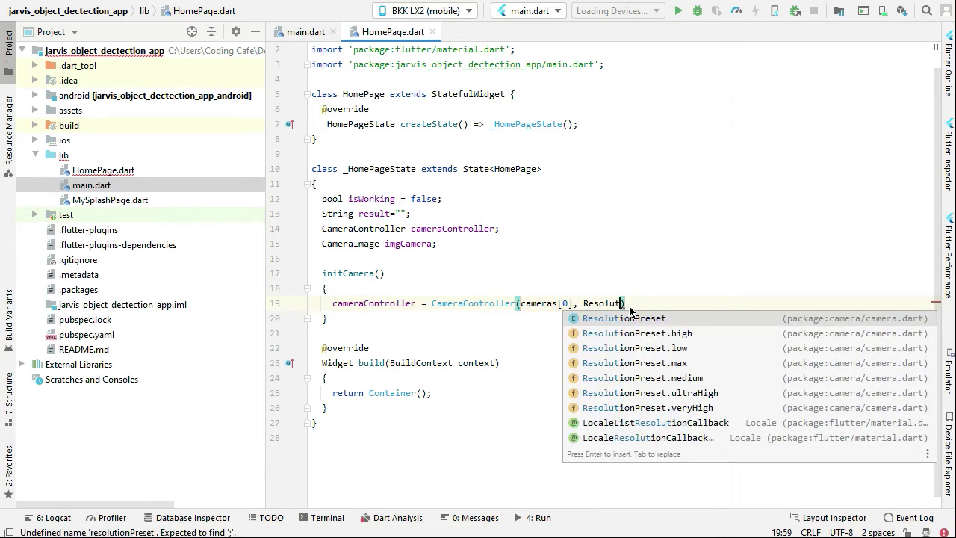
pyautogui.write('ionPreset.medium')
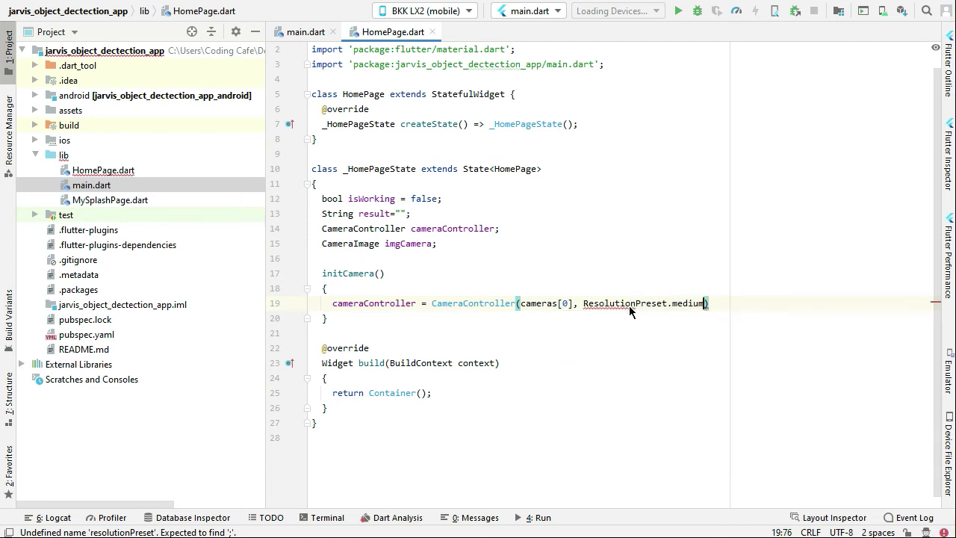
pyautogui.write(';')
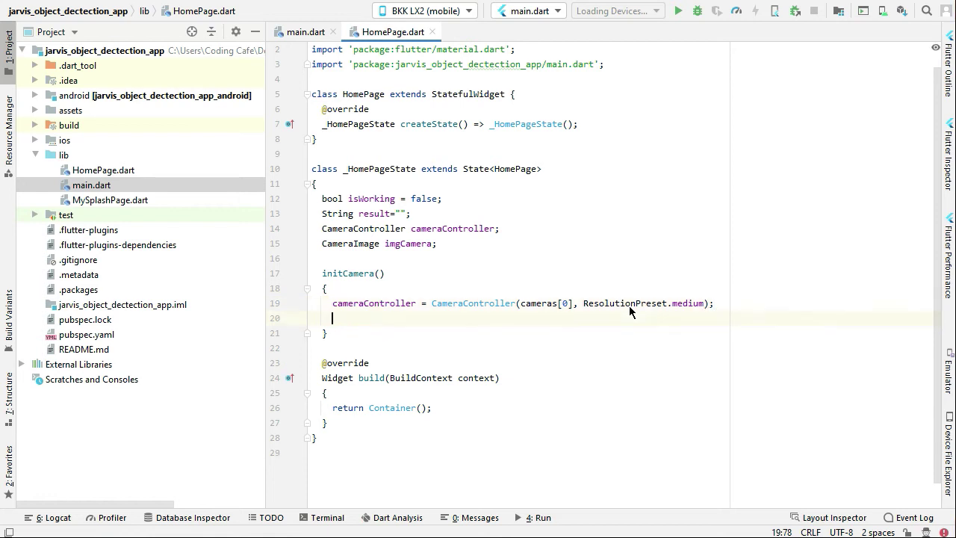
# Step: Call cameraController.initialize().then((value) { if(!mounted) { return; } and begin setState
pyautogui.write('cam')
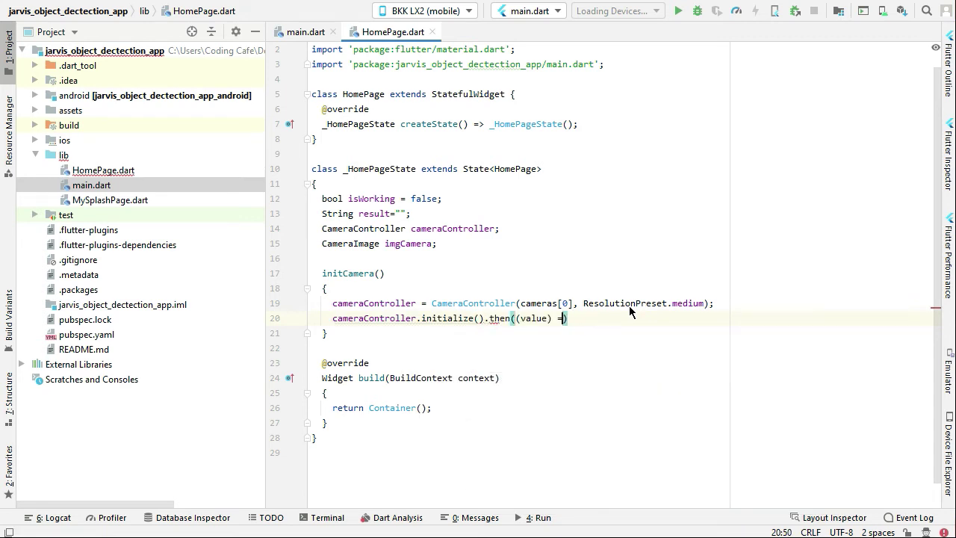
pyautogui.write('{})')
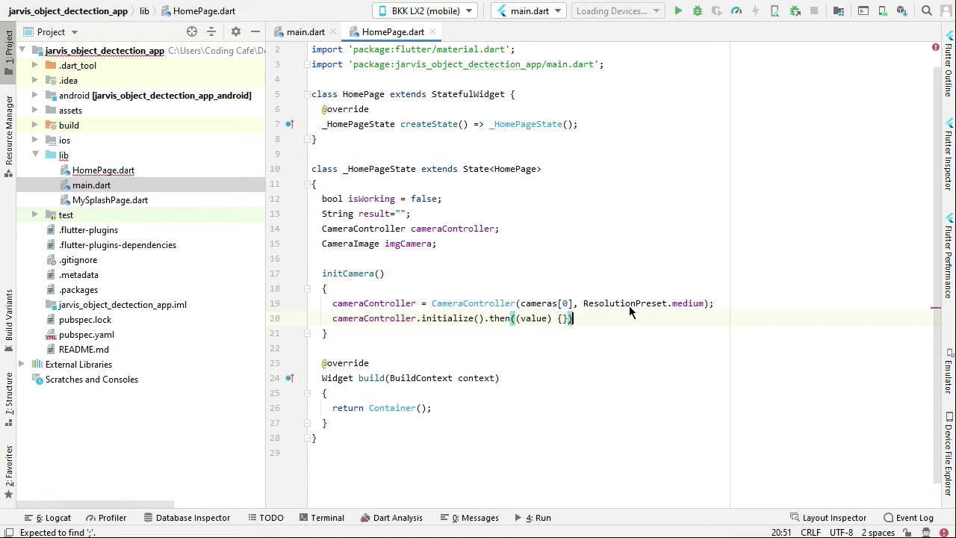
pyautogui.press('Enter')
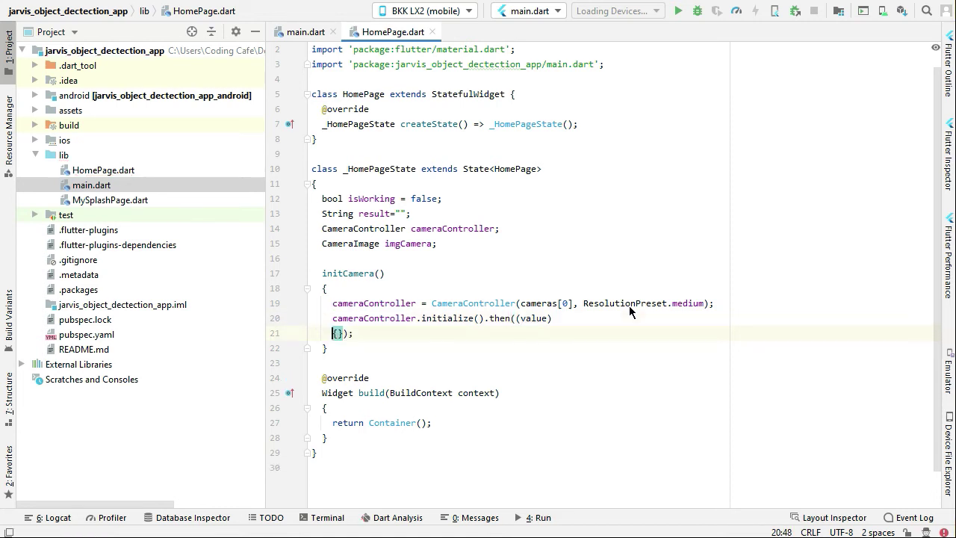
pyautogui.write('if')
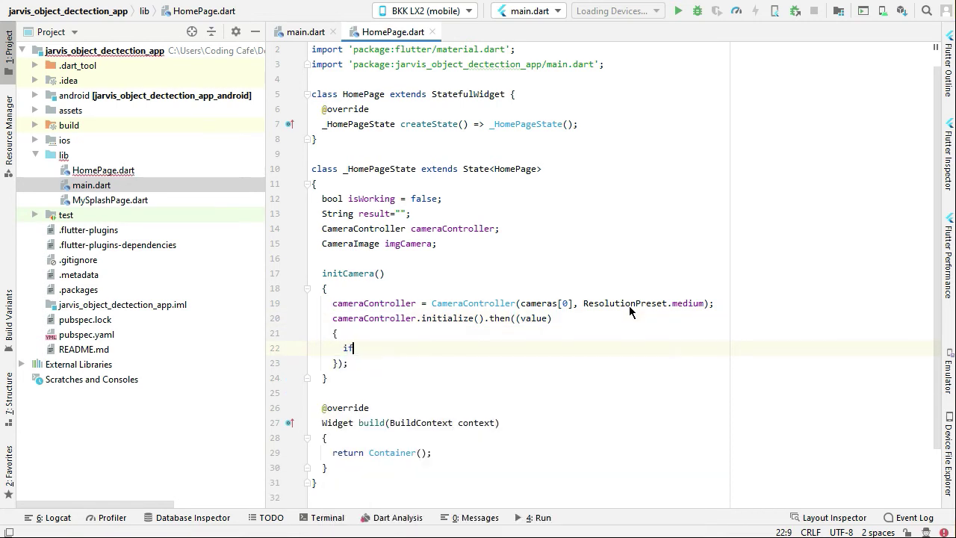
pyautogui.write('(!')
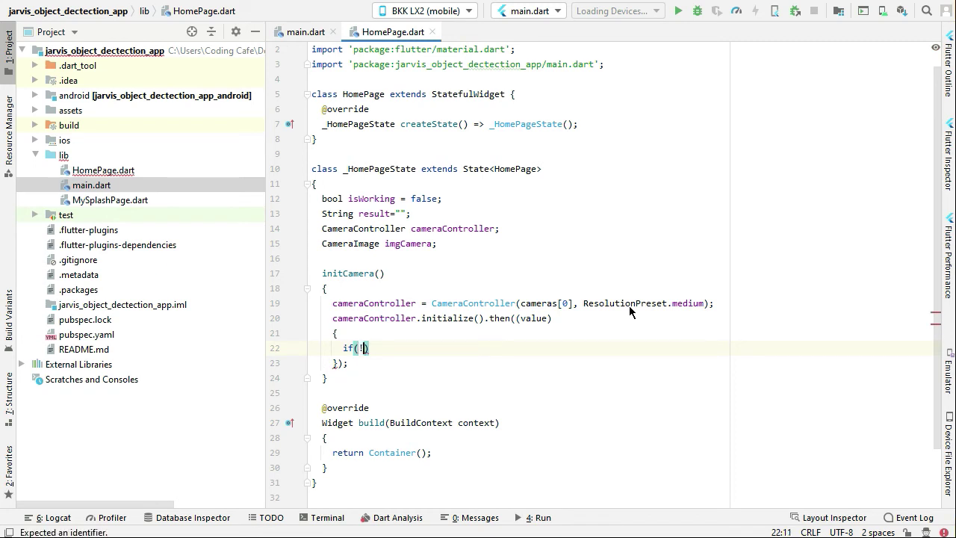
pyautogui.write('mounted')
pyautogui.write('{')
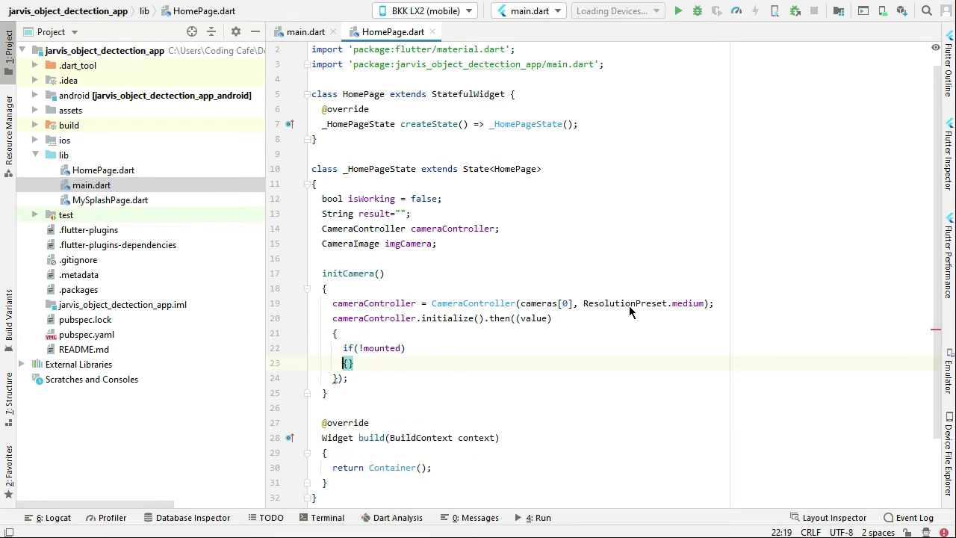
pyautogui.write('return')
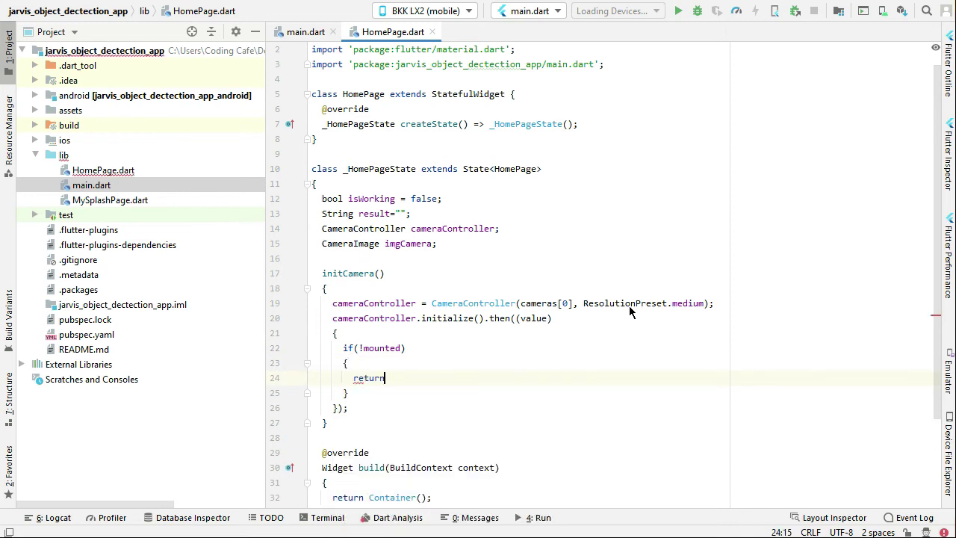
pyautogui.write(';')
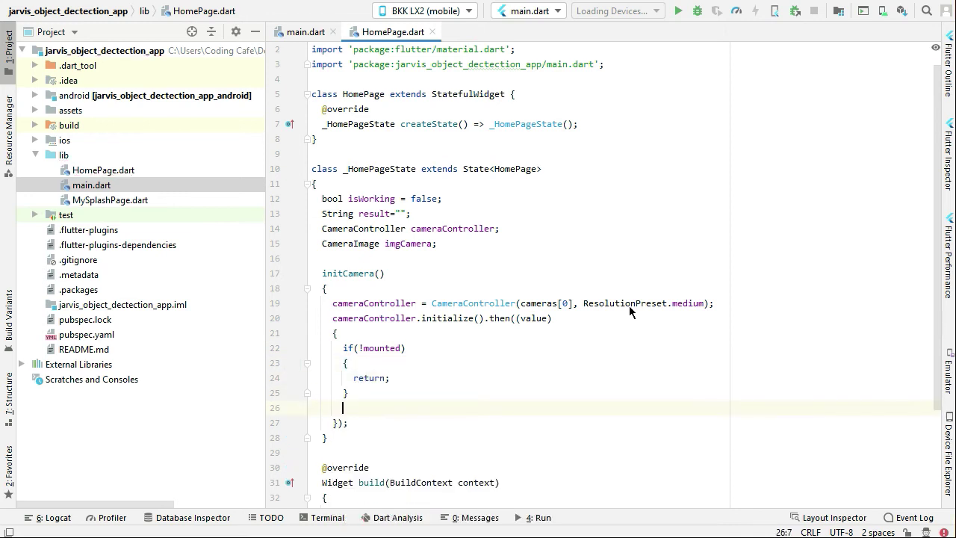
pyautogui.write('setState(() {')
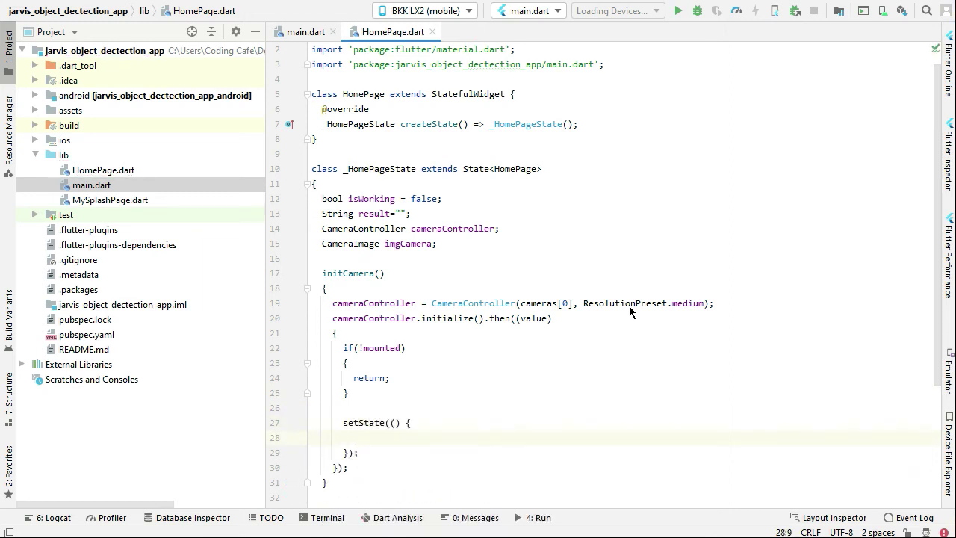
# Step: Inside setState call cameraController.startImageStream((imageFromStream) => { }); with an empty body
pyautogui.write('co')
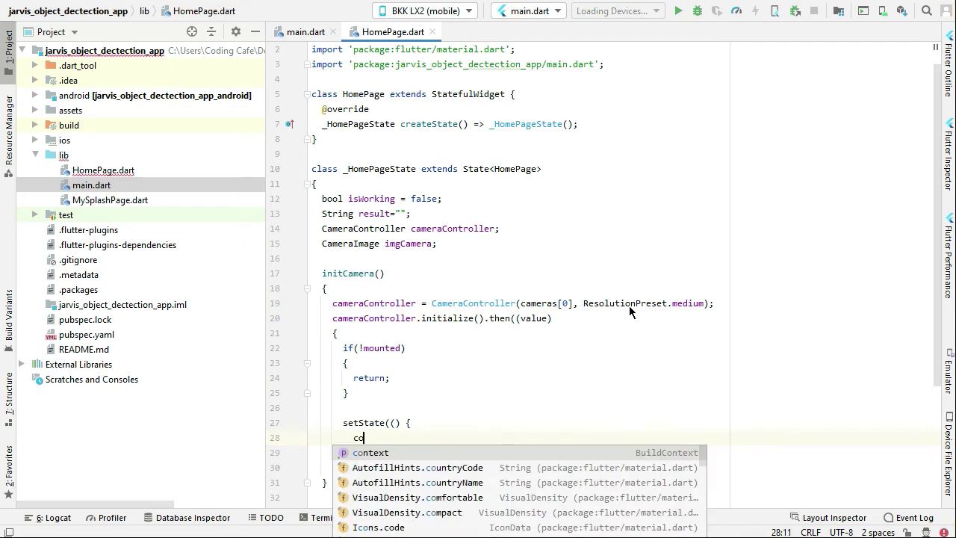
pyautogui.write('a')
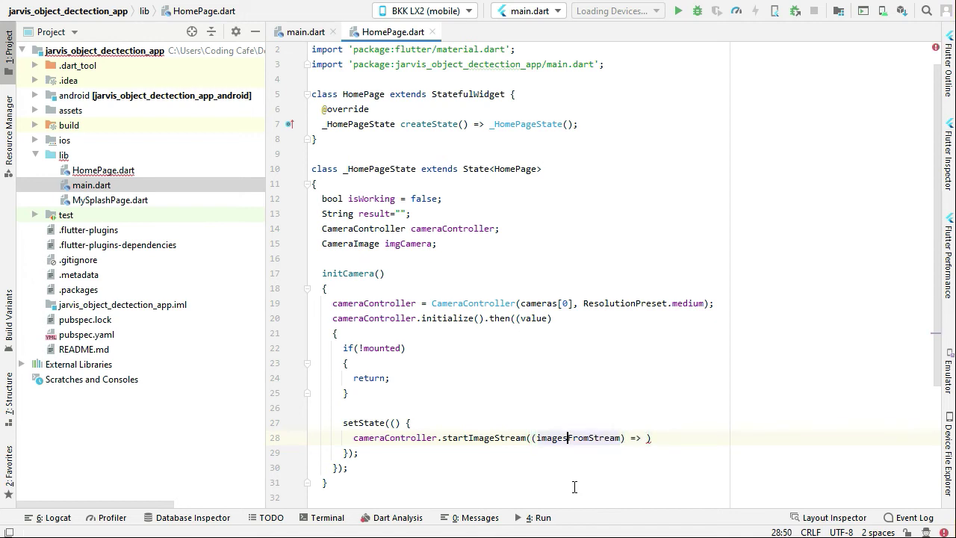
pyautogui.write('imageFromStream')
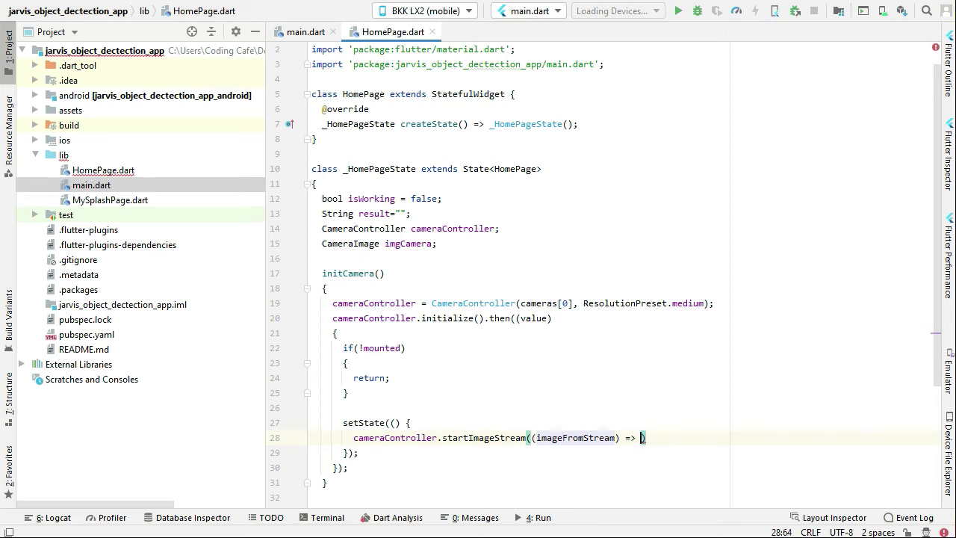
pyautogui.write('{}')
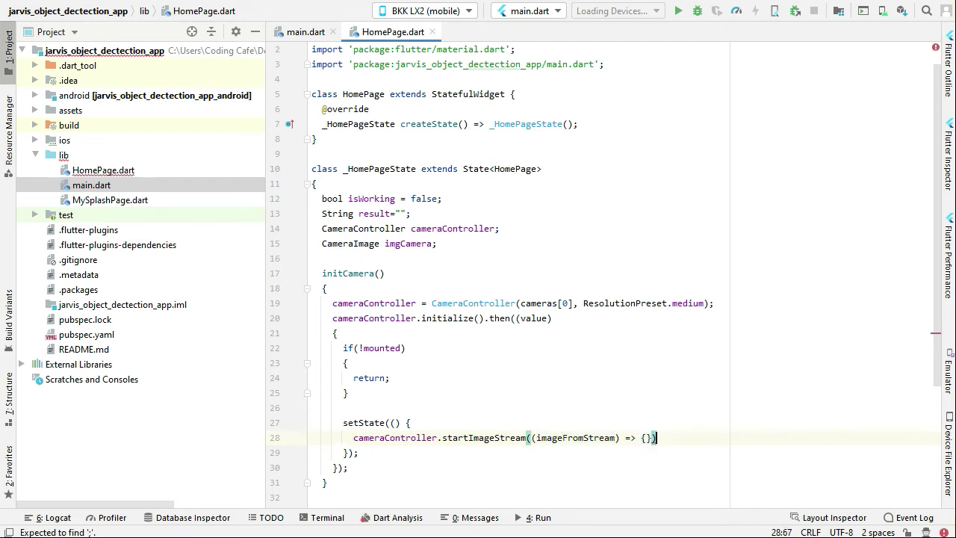
pyautogui.press('Enter')
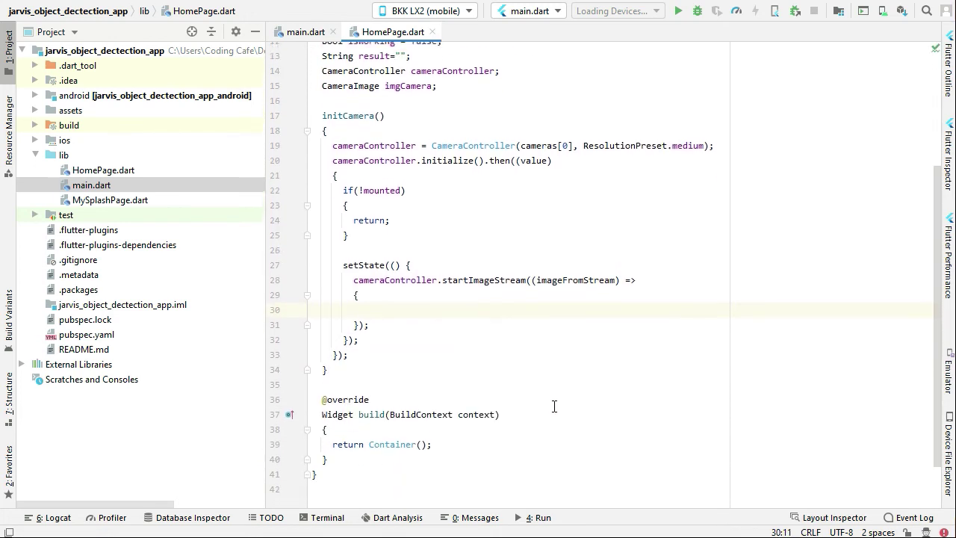
# Step: In the stream callback add if(!isWorking) { isWorking = true, imgCamera = imageFromStream, }
pyautogui.write('if')
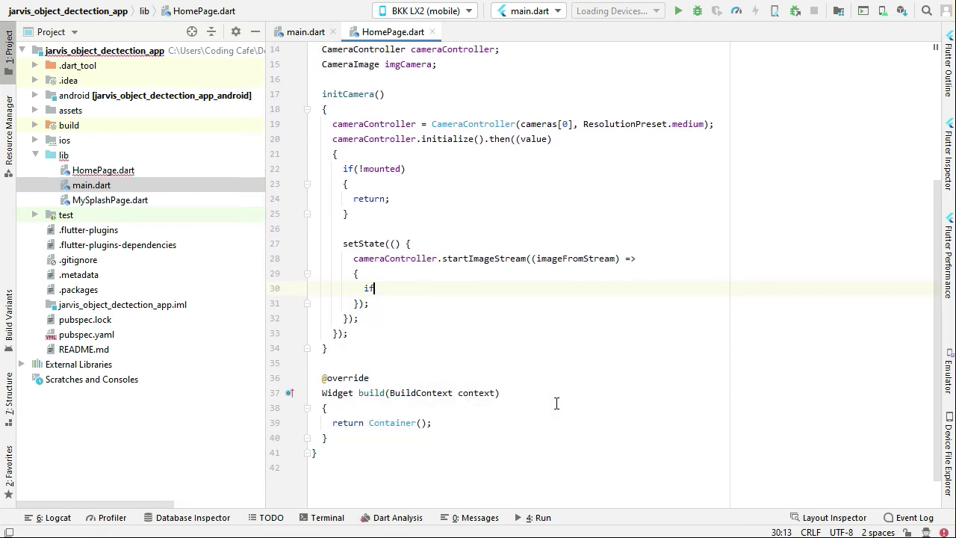
pyautogui.write('(')
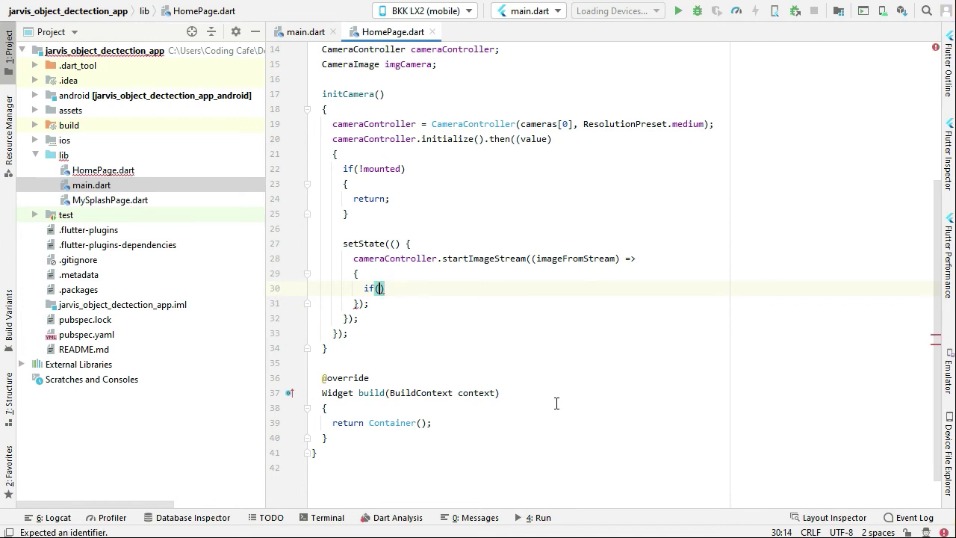
pyautogui.write('isWorking')
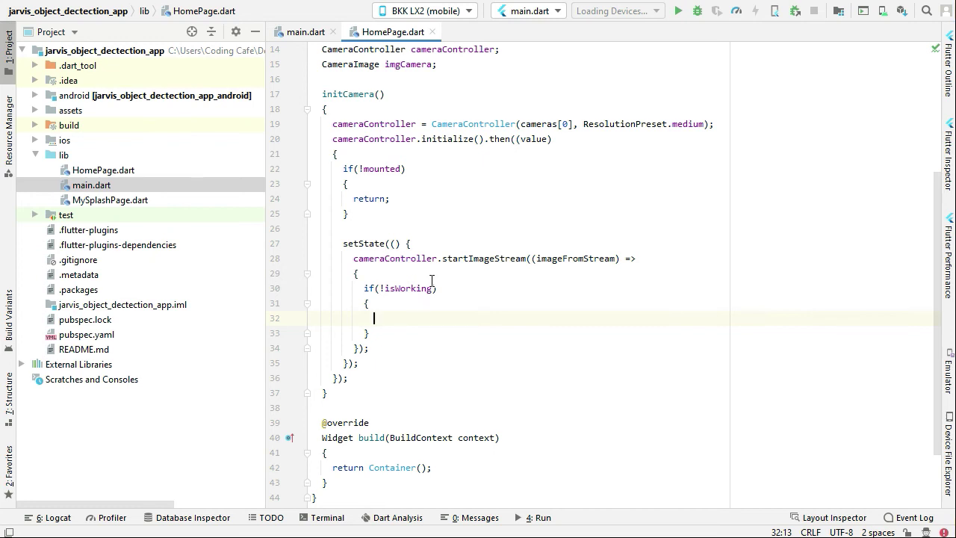
pyautogui.doubleClick(402, 287)
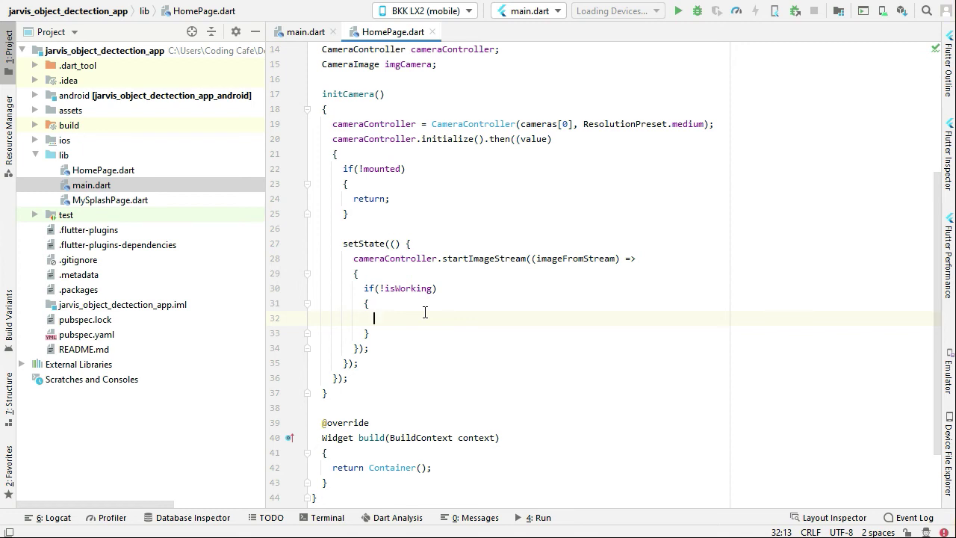
pyautogui.write('isWorking')
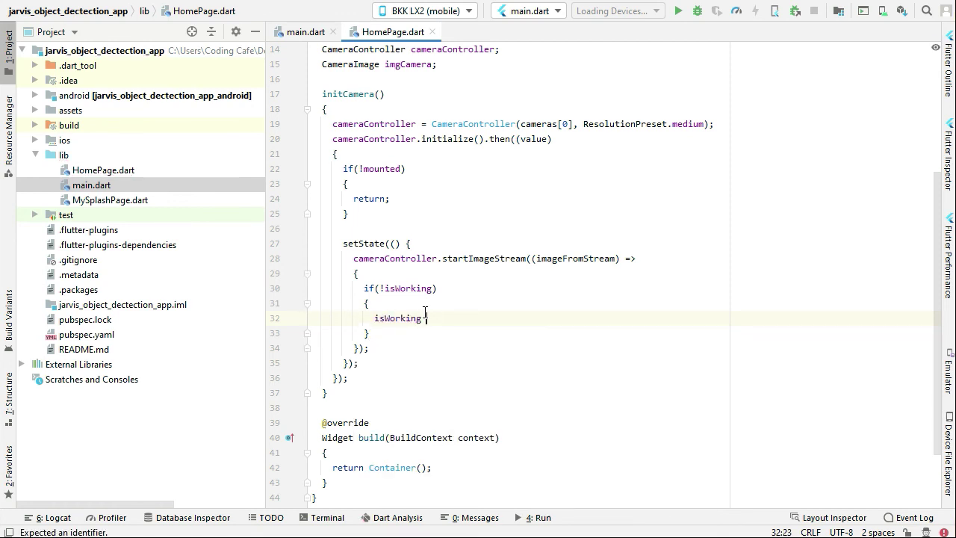
pyautogui.write('= true;')
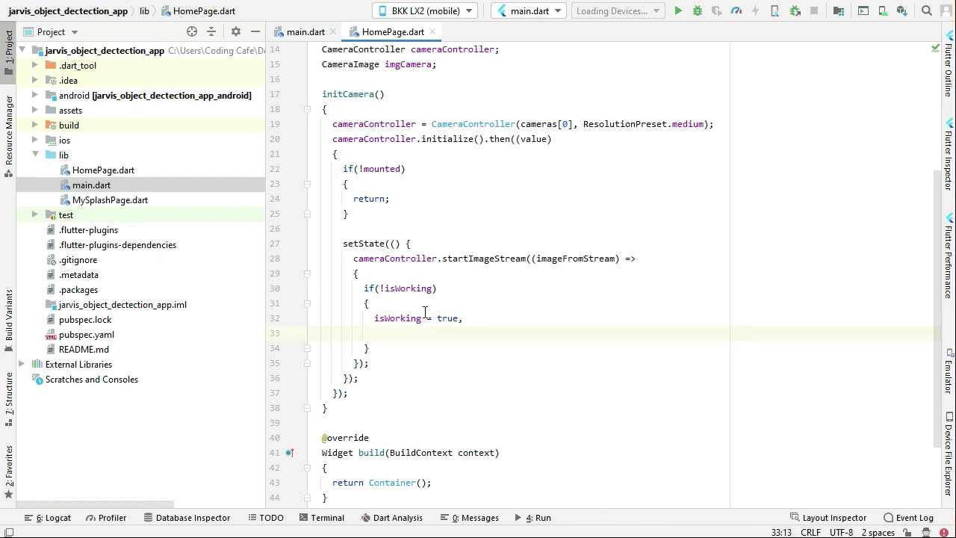
pyautogui.write('imgCamera = imageFromStream;')
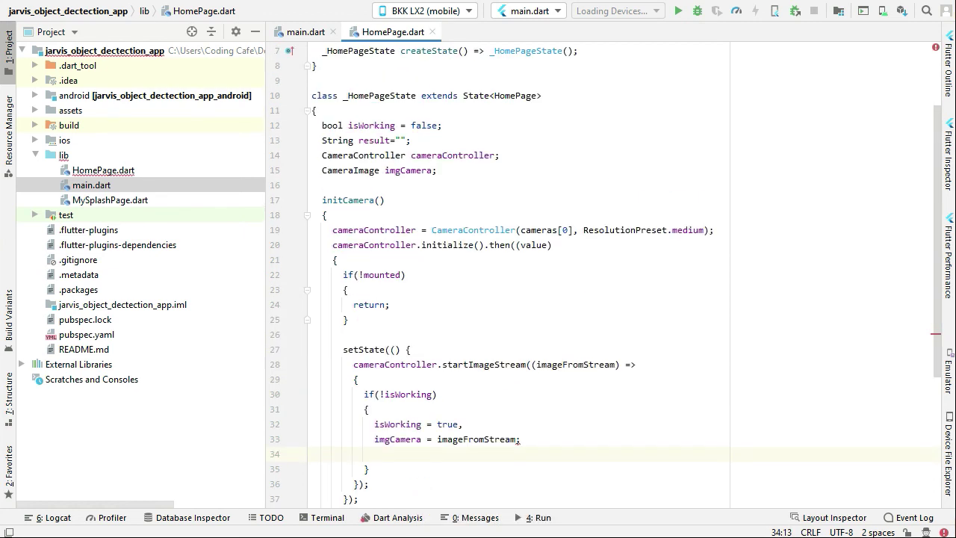
pyautogui.press('Backspace')
pyautogui.write(',')
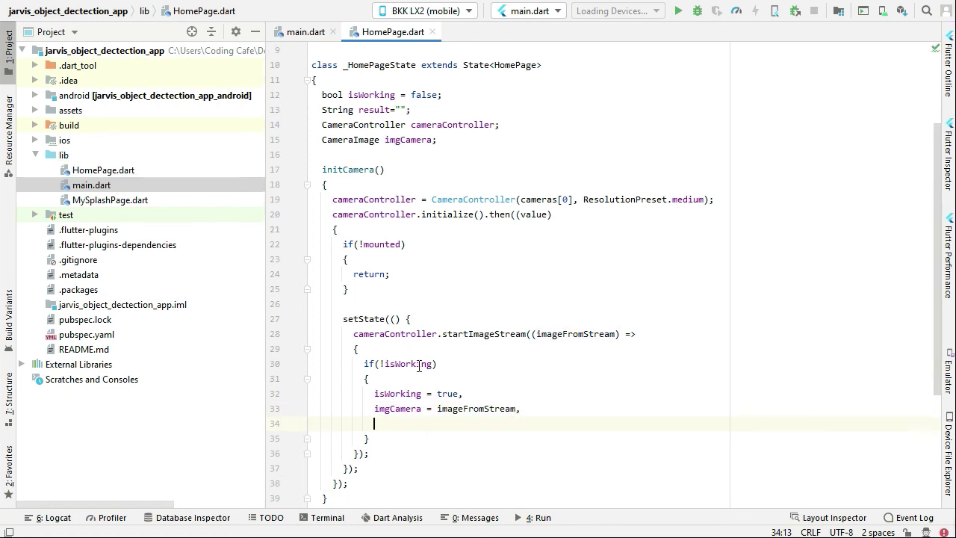
pyautogui.scroll(-3)
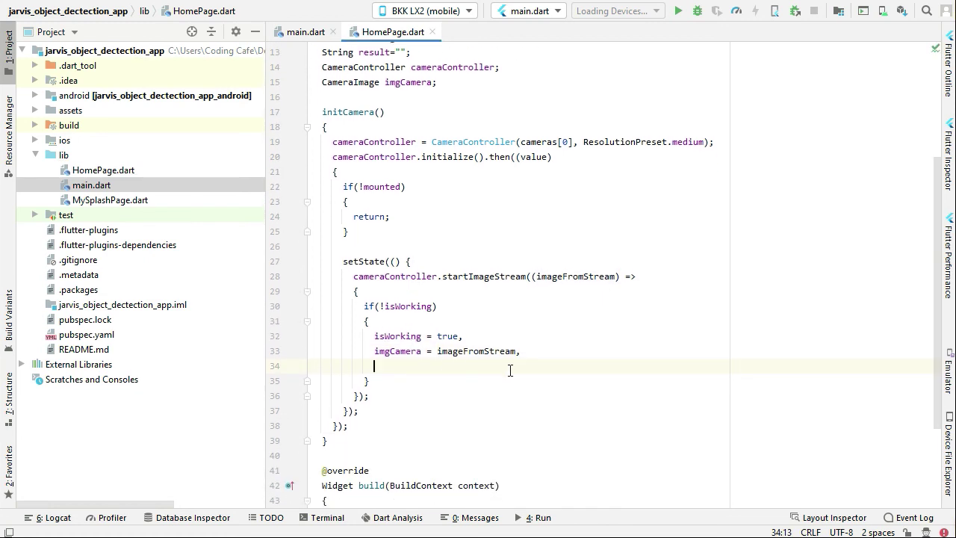